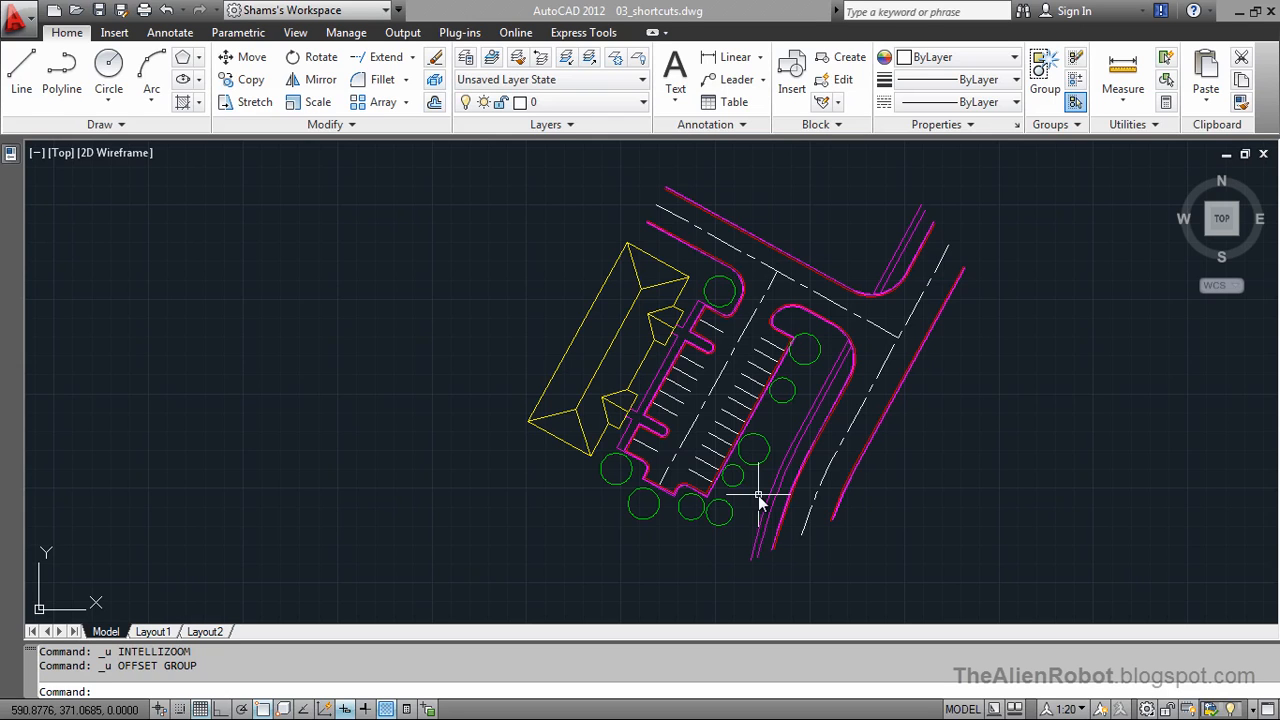
pyautogui.moveTo(776, 430)
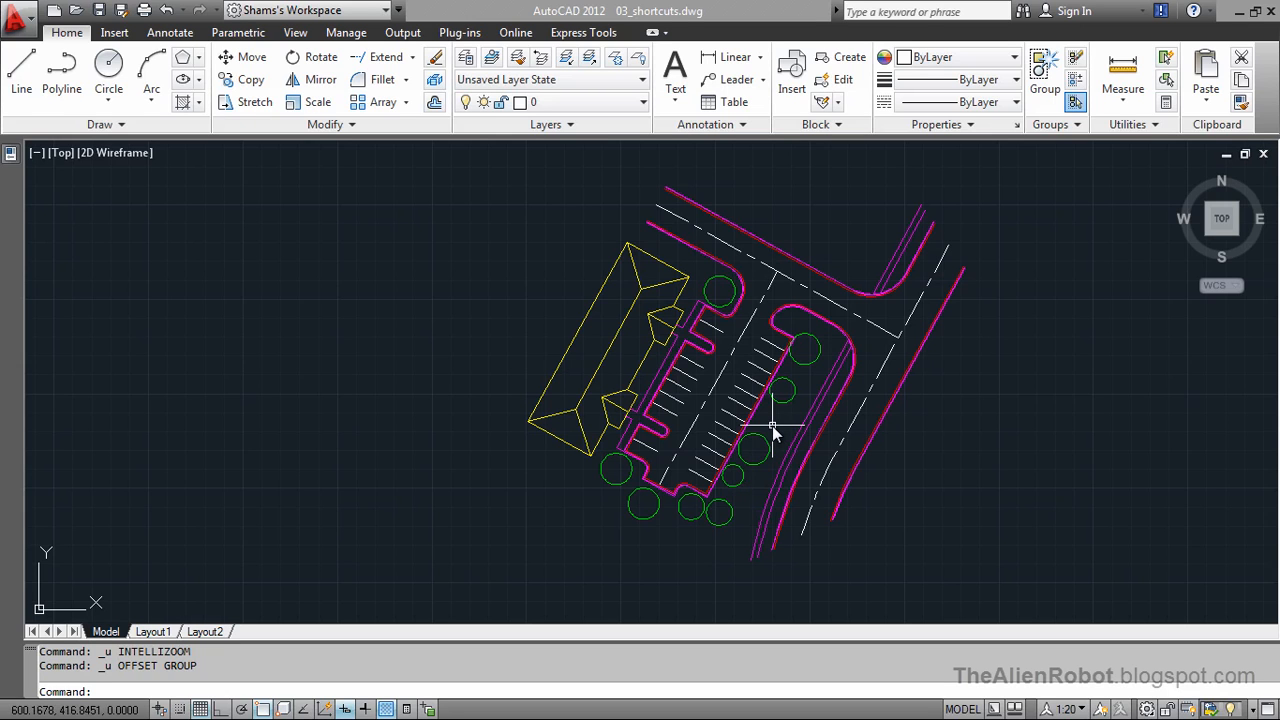
pyautogui.moveTo(778, 432)
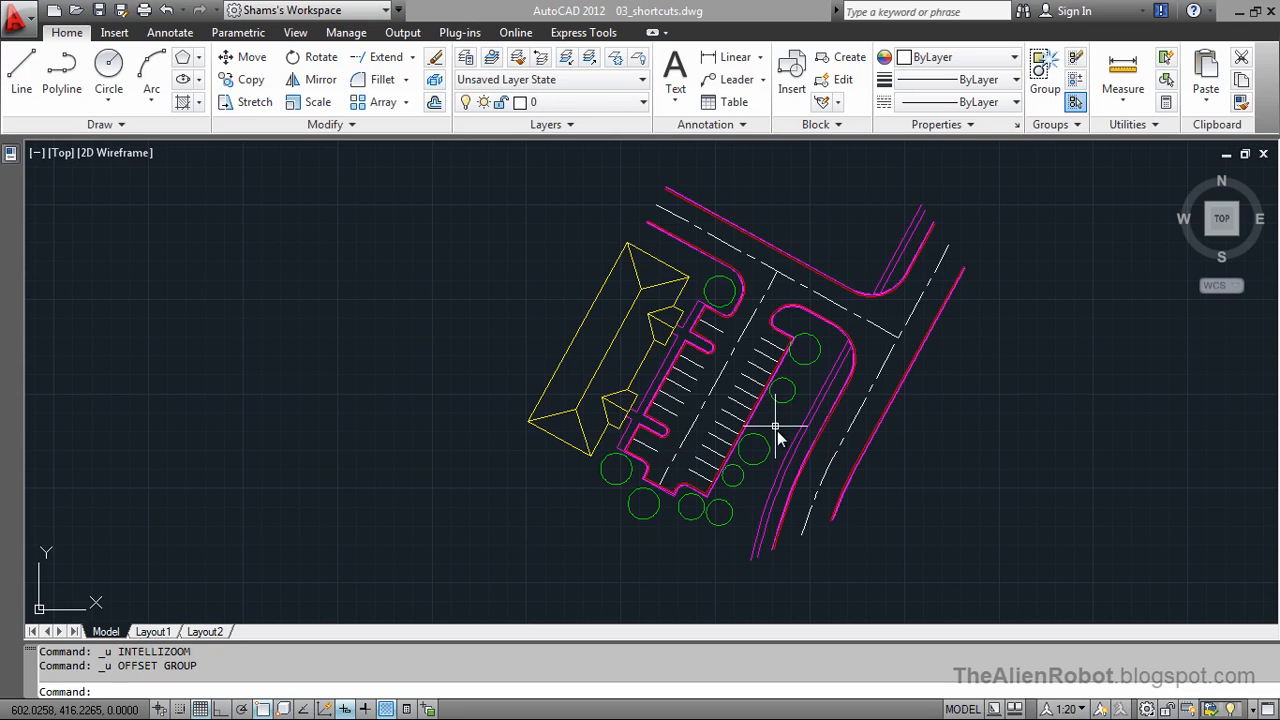
pyautogui.moveTo(540, 350)
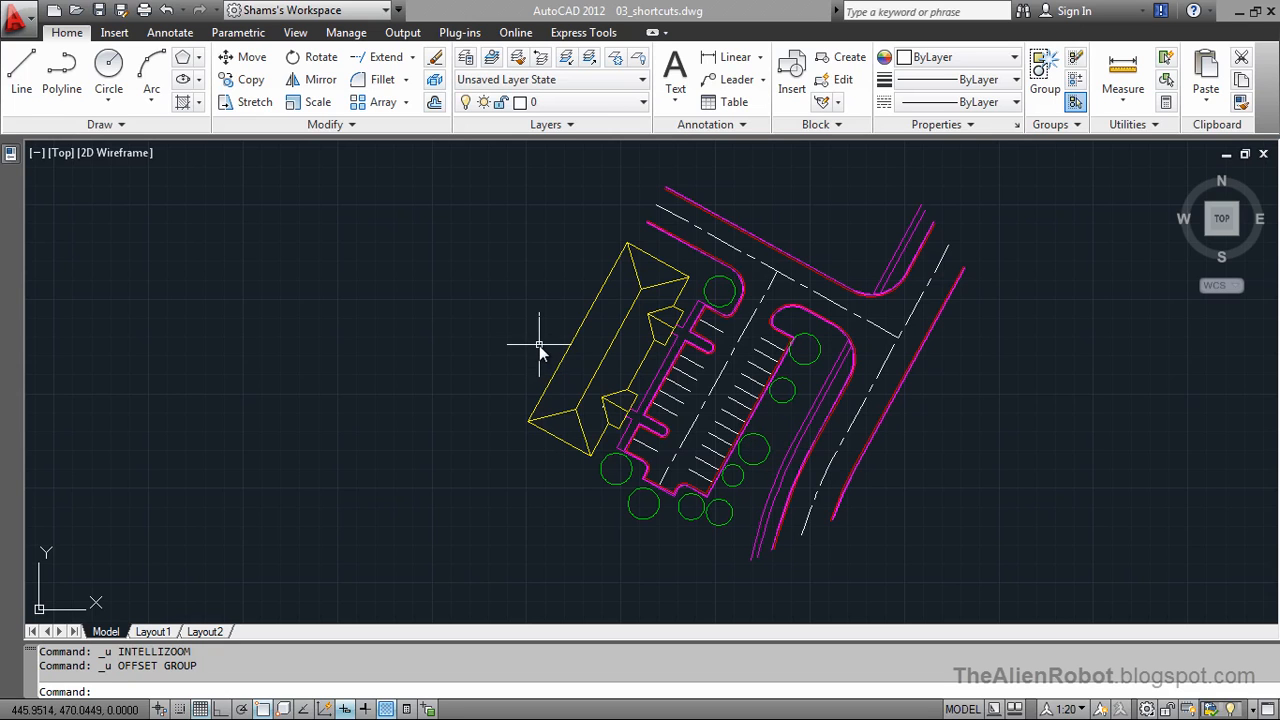
pyautogui.moveTo(512, 356)
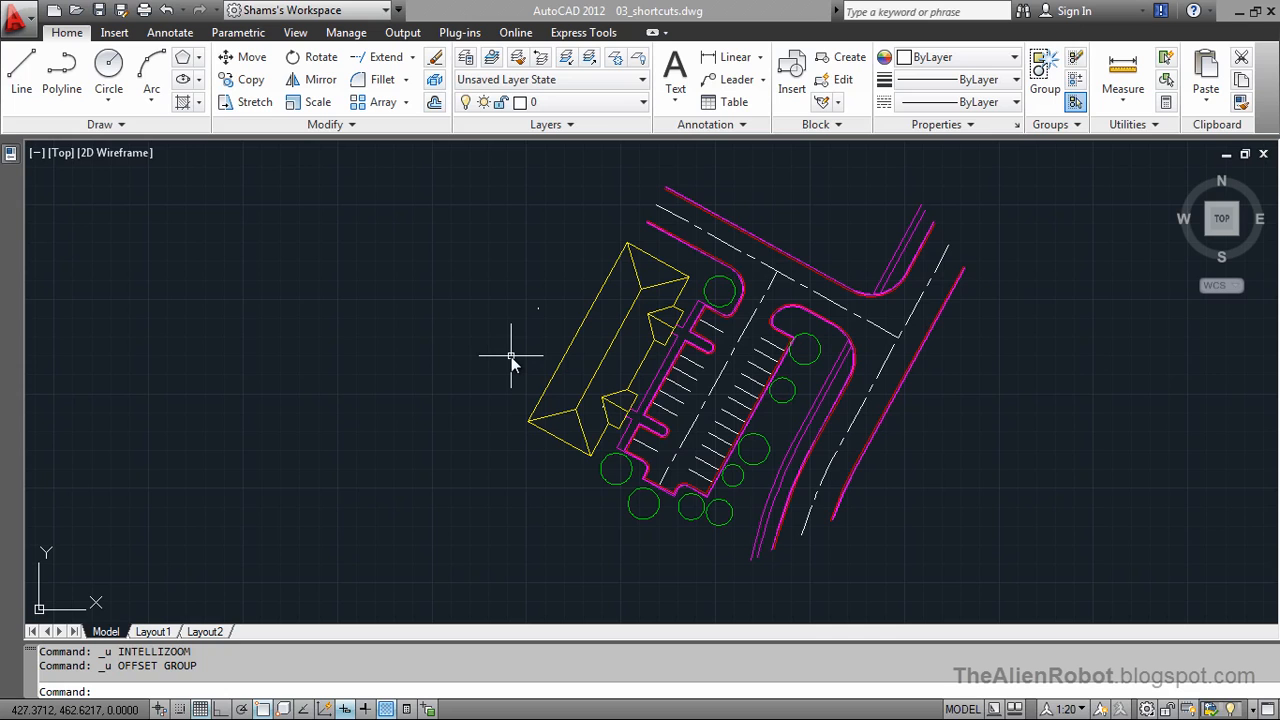
pyautogui.moveTo(478, 152)
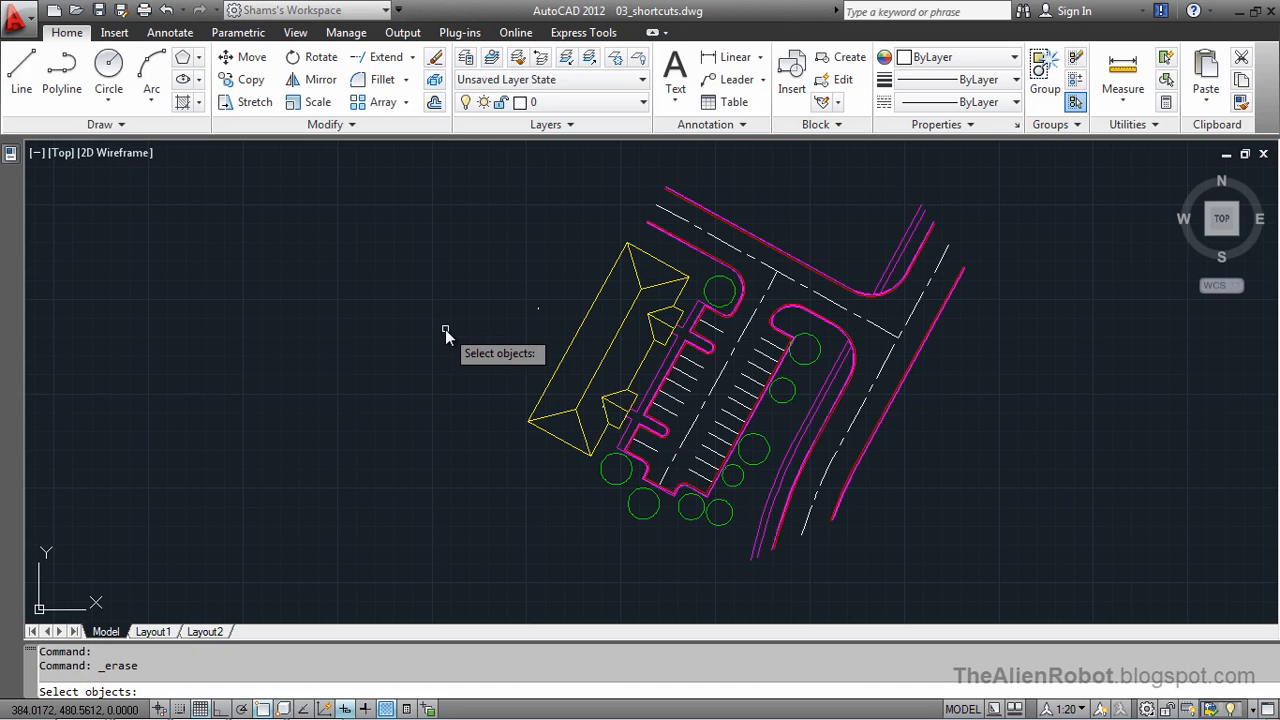
pyautogui.moveTo(540, 280)
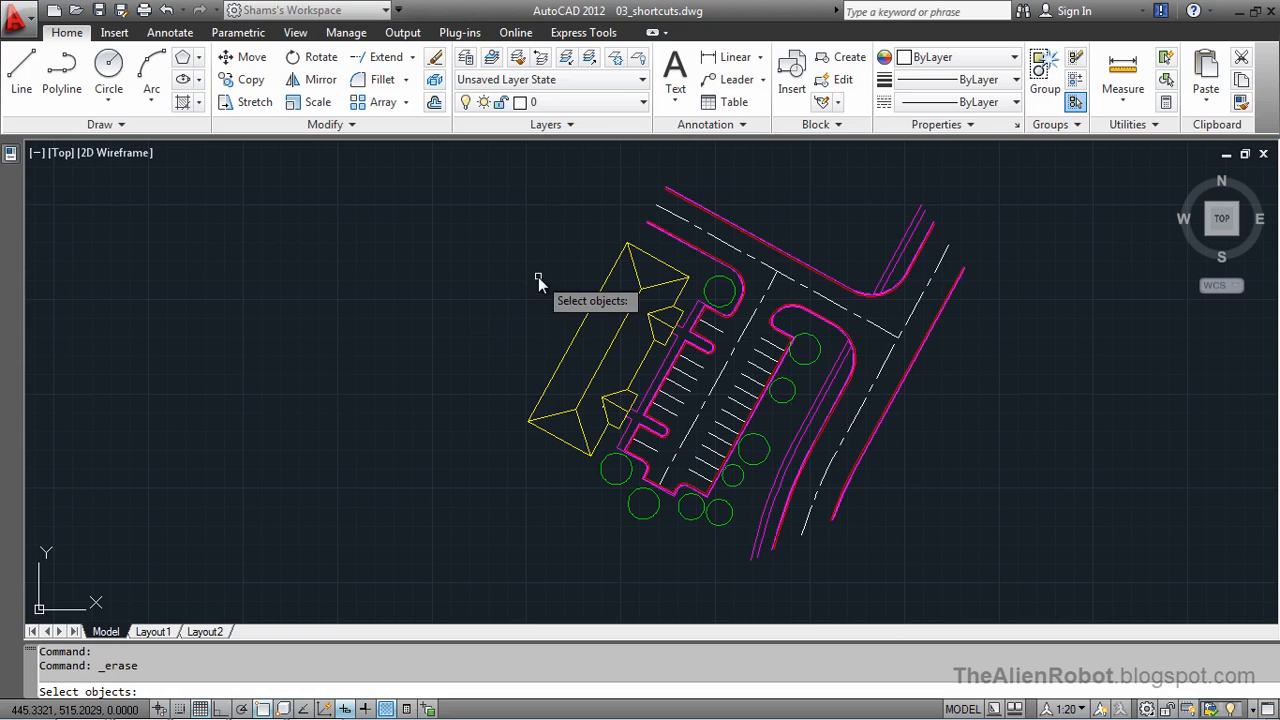
pyautogui.moveTo(452, 332)
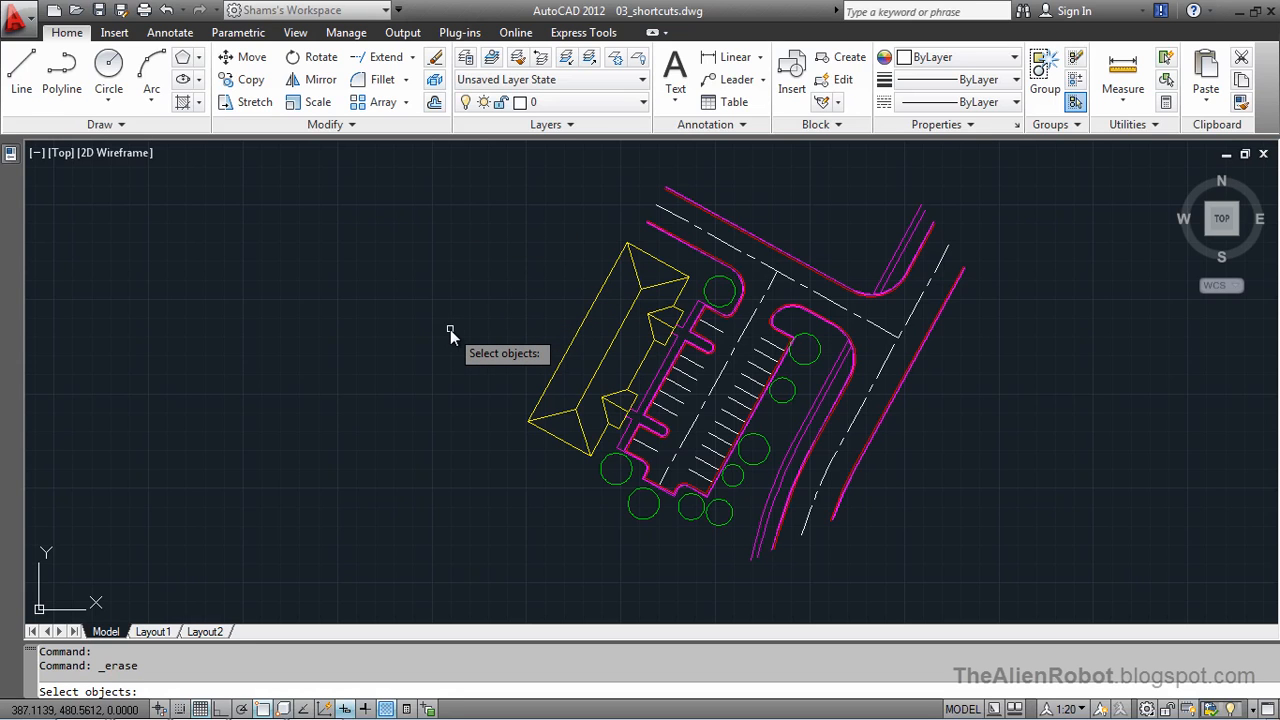
# Erase all 133 site-plan objects using ERASE with the ALL option
pyautogui.write('all')
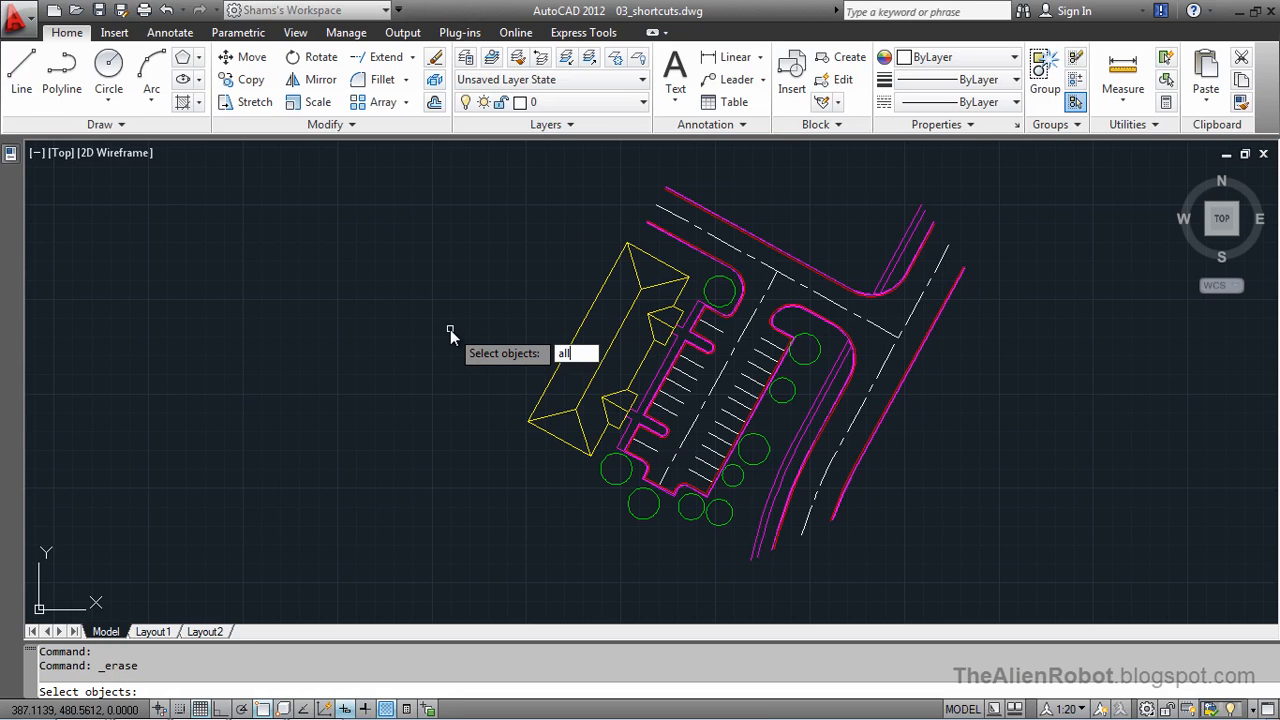
pyautogui.press('Return')
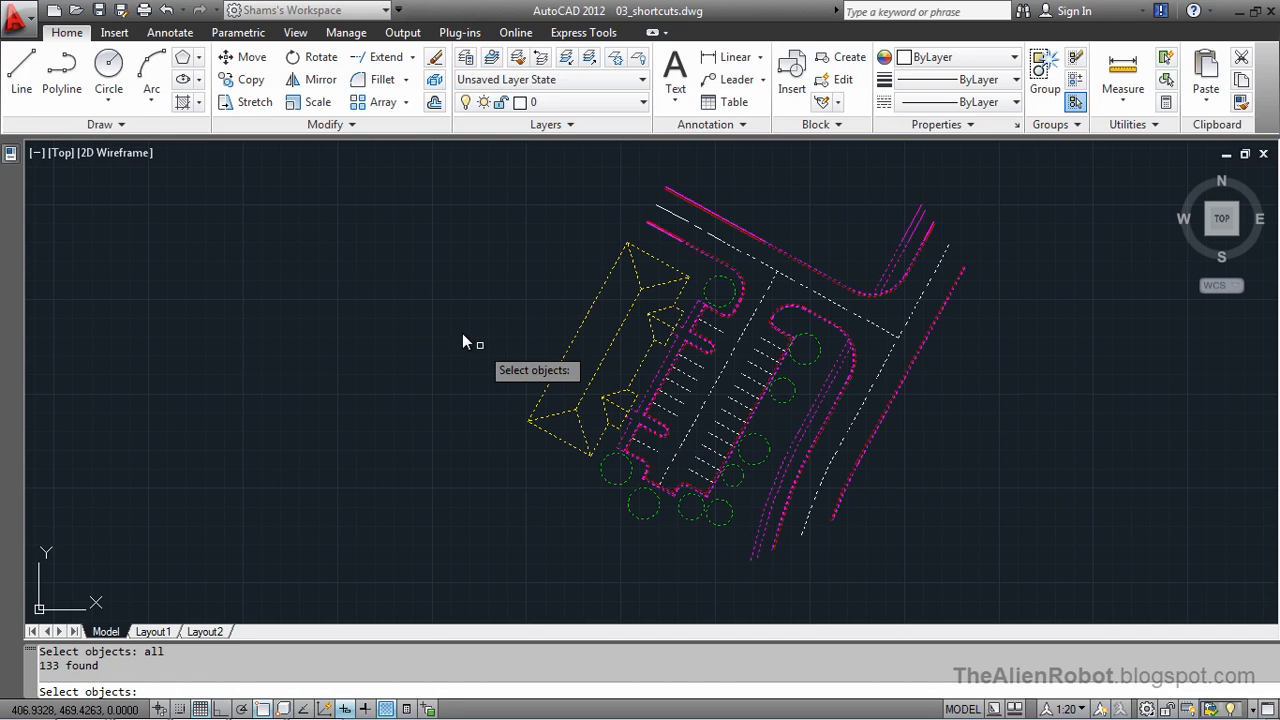
pyautogui.moveTo(456, 332)
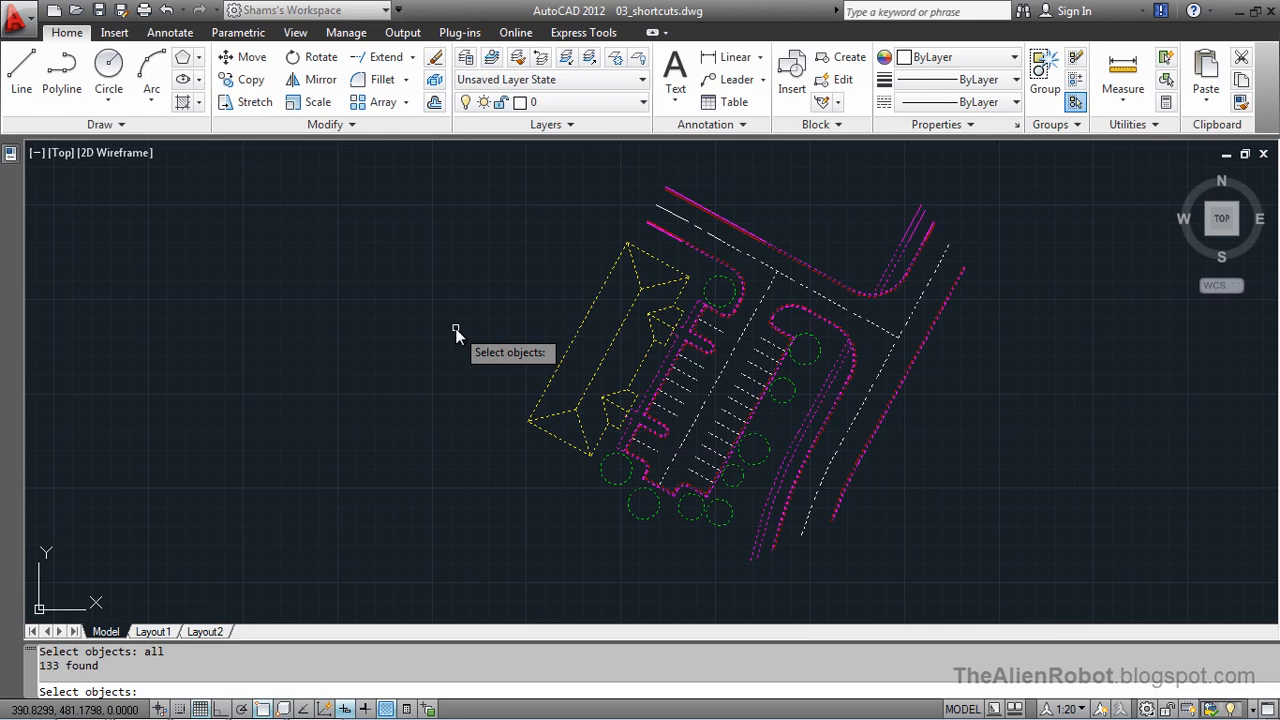
pyautogui.press('Delete')
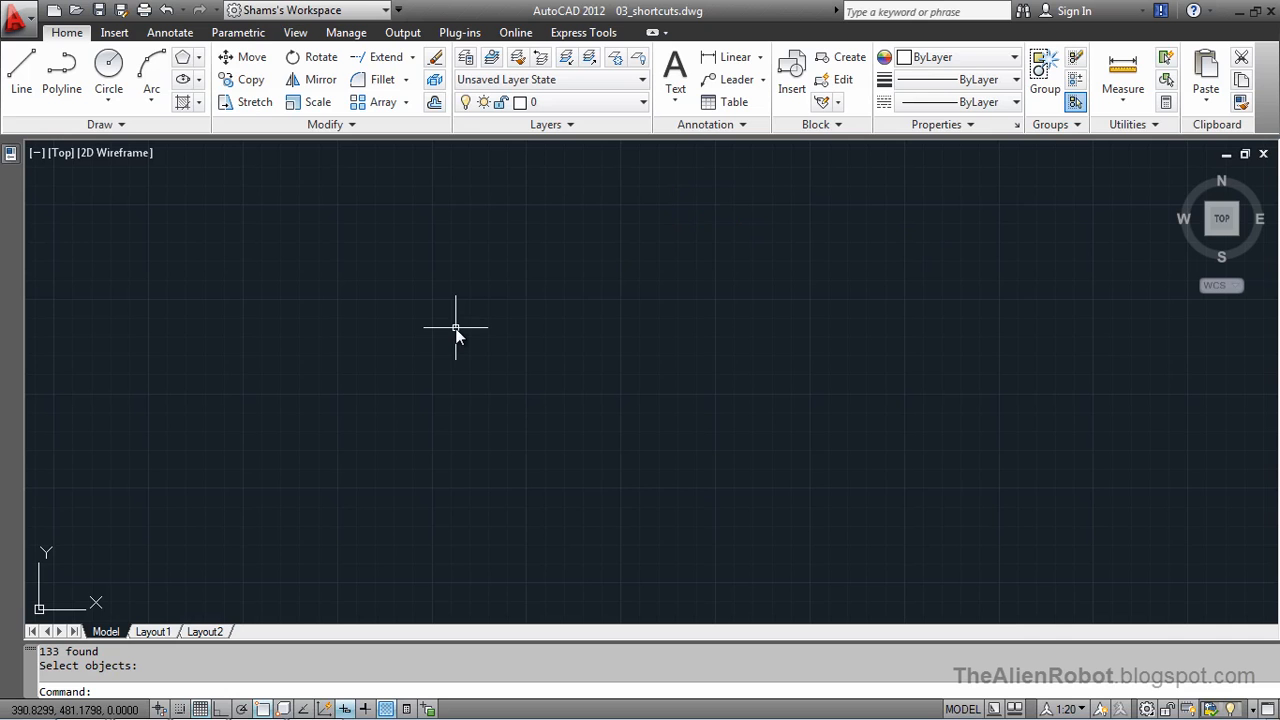
pyautogui.moveTo(422, 296)
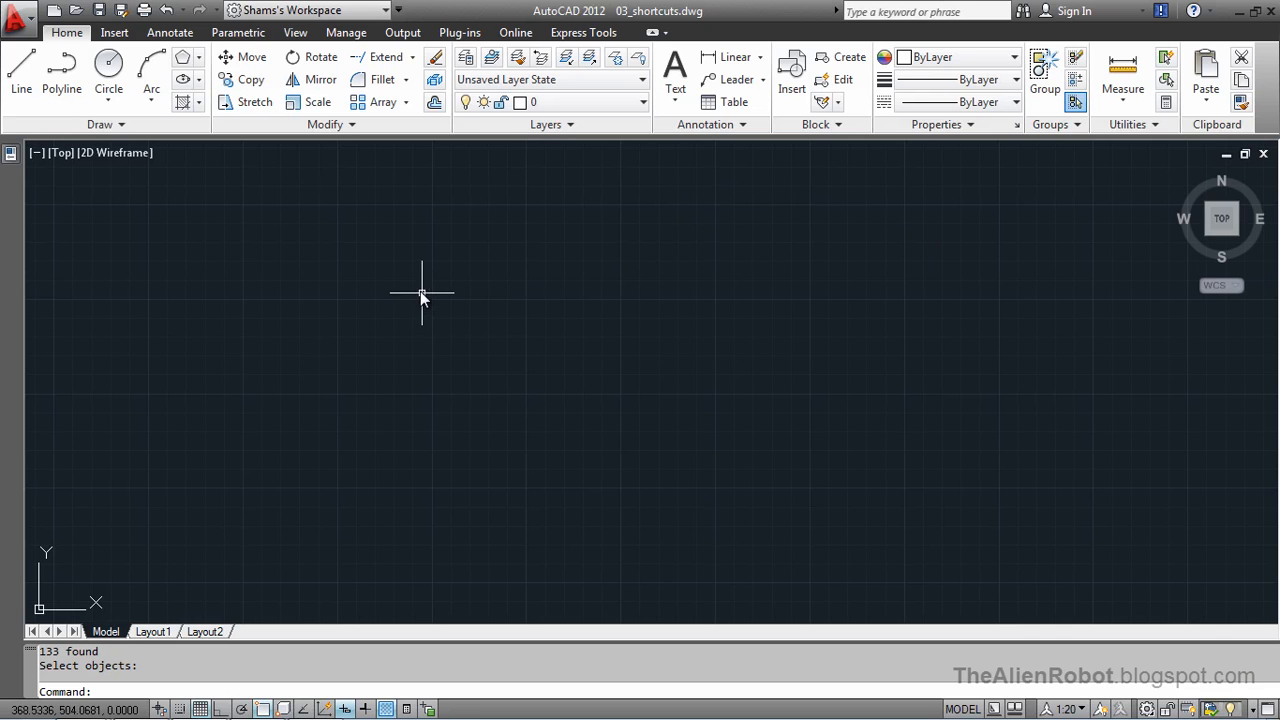
pyautogui.moveTo(168, 10)
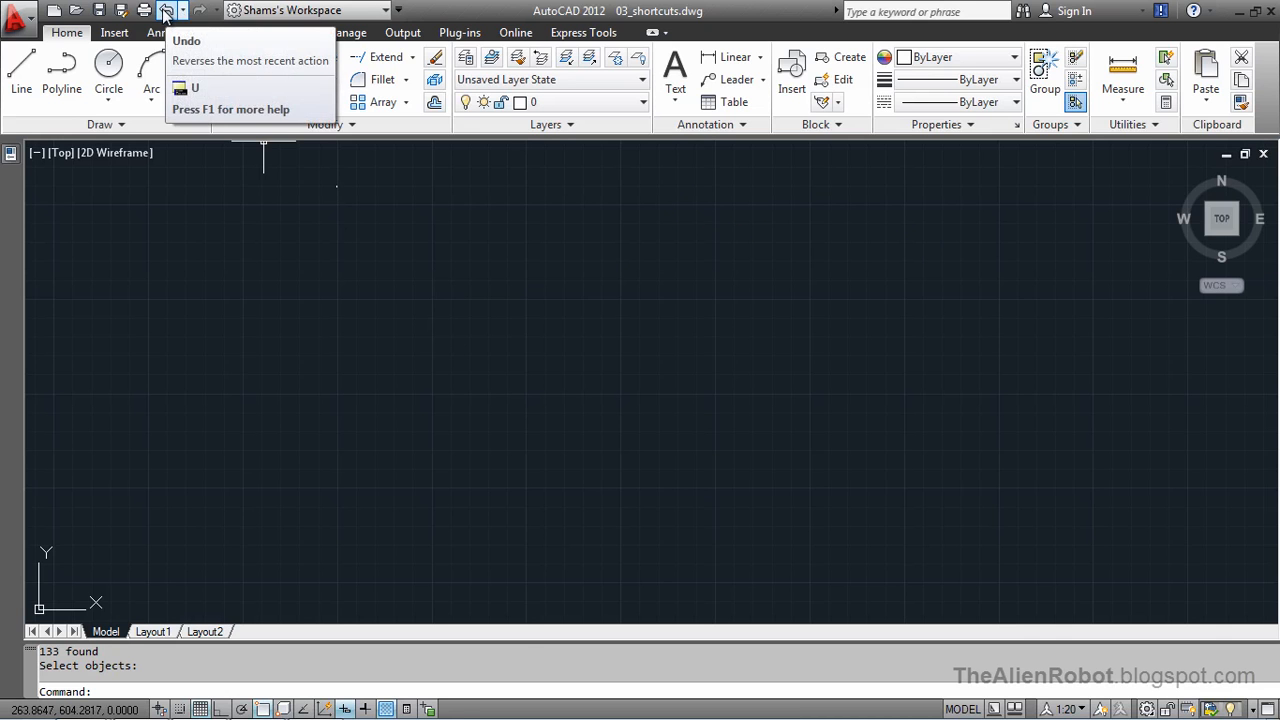
# Undo the erase to restore the site plan and zoom in on the building and parking lot
pyautogui.click(168, 10)
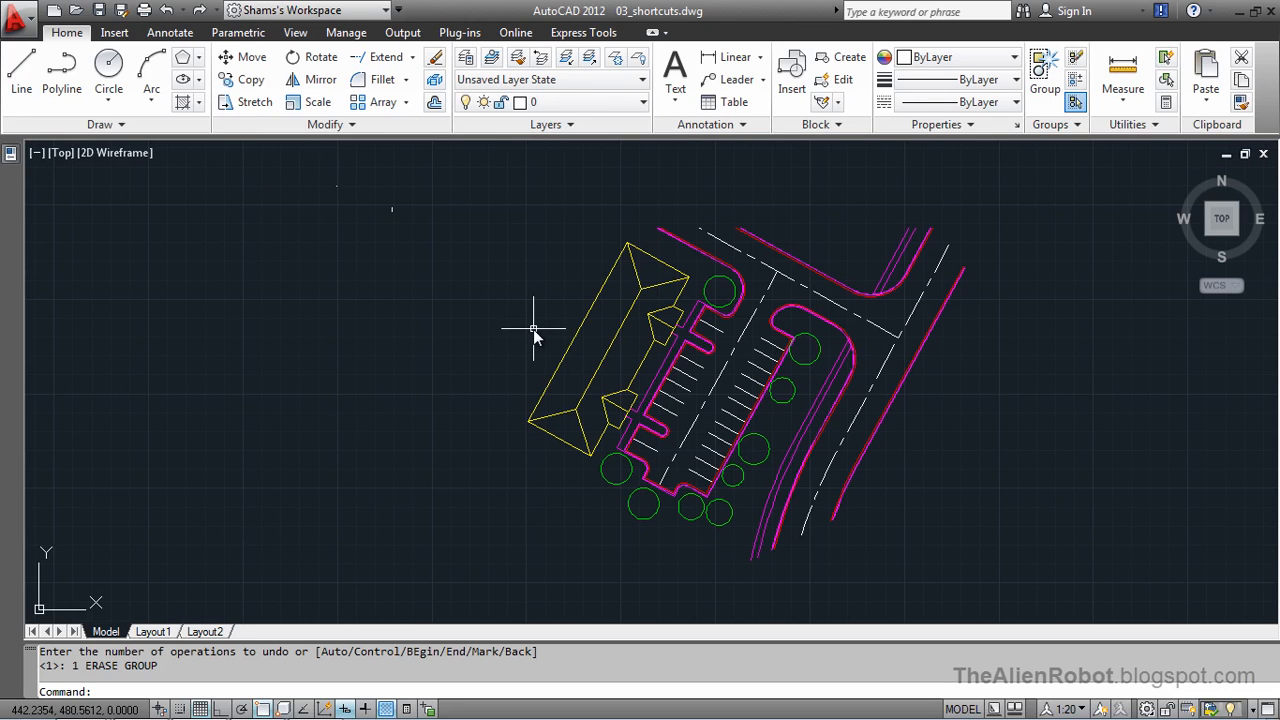
pyautogui.scroll(-3)
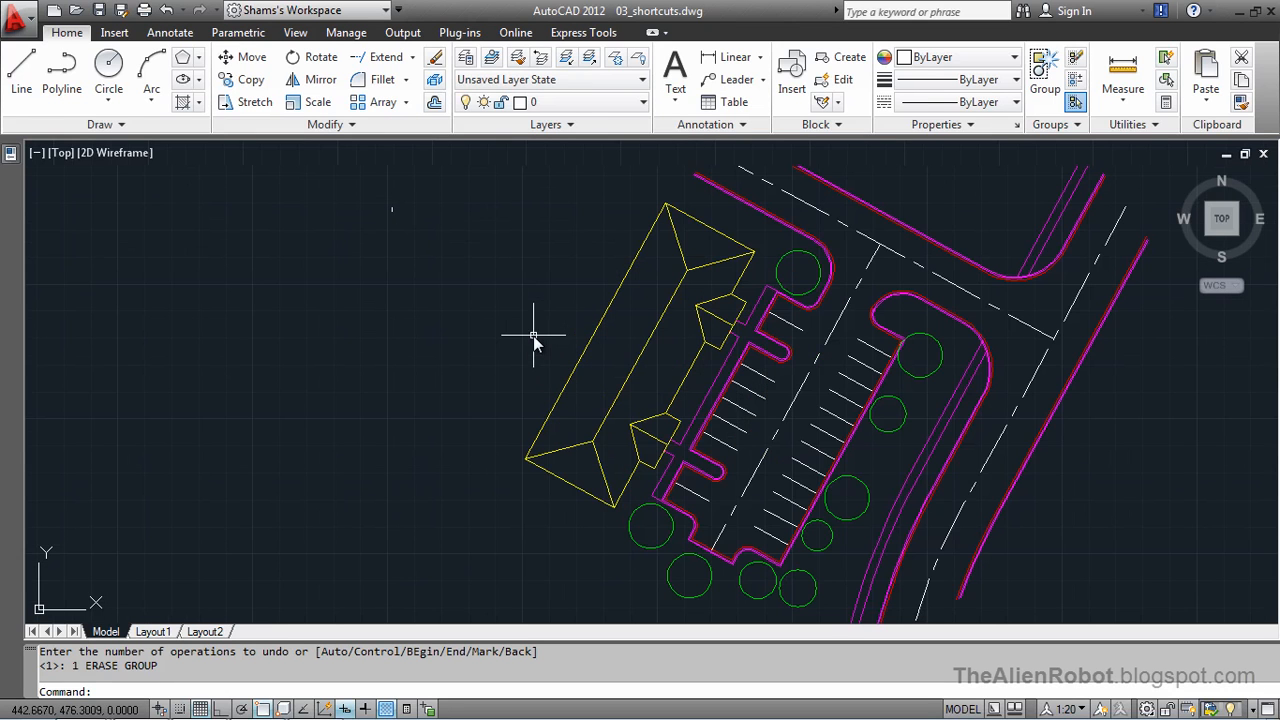
pyautogui.moveTo(700, 336)
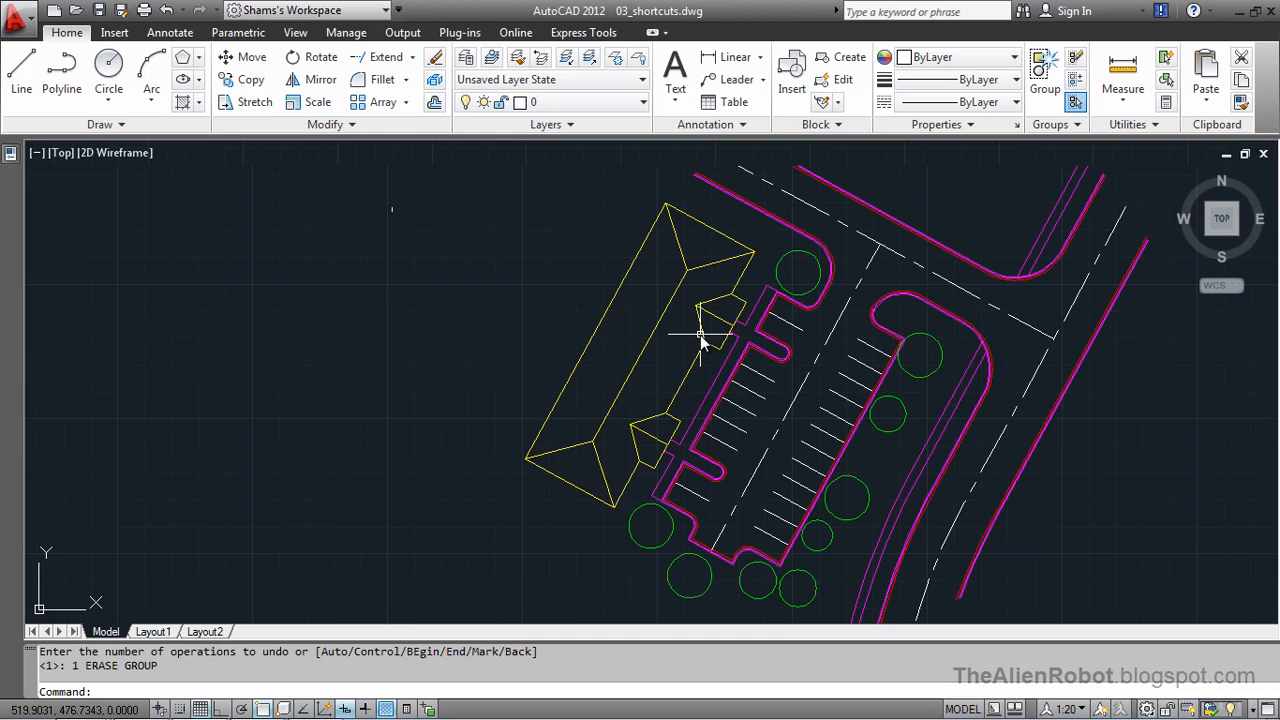
pyautogui.moveTo(672, 358)
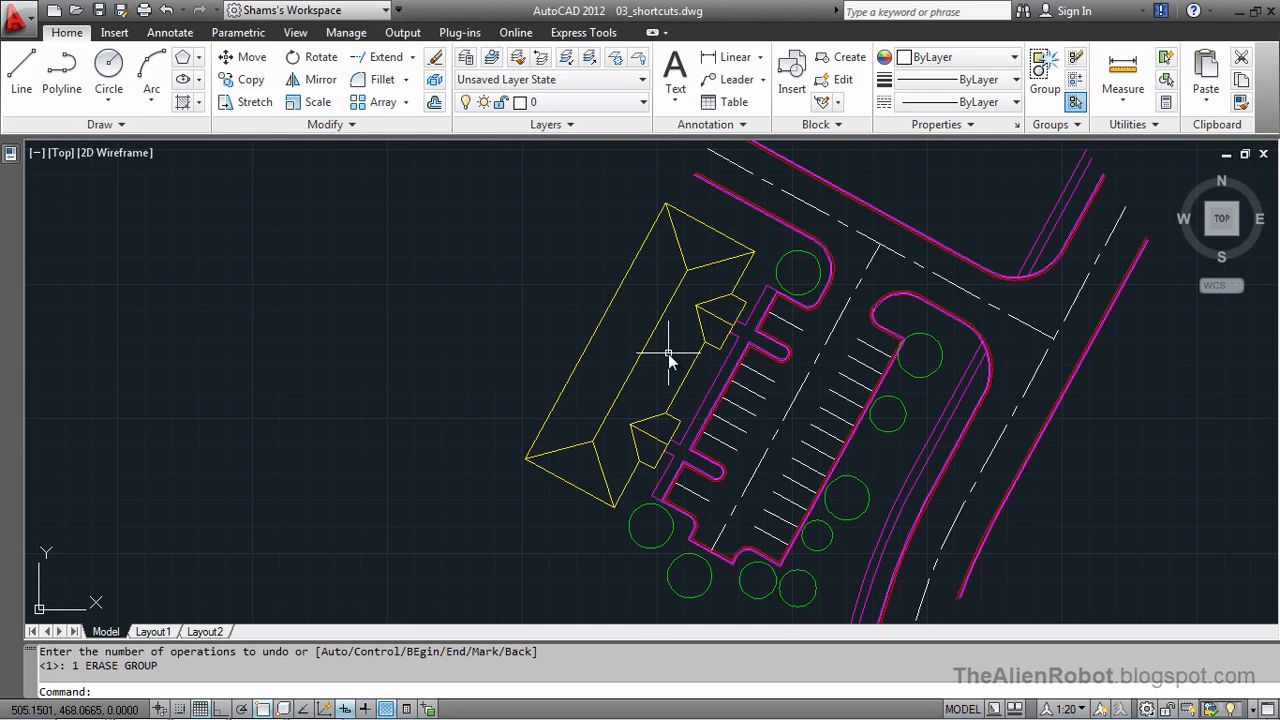
pyautogui.moveTo(678, 364)
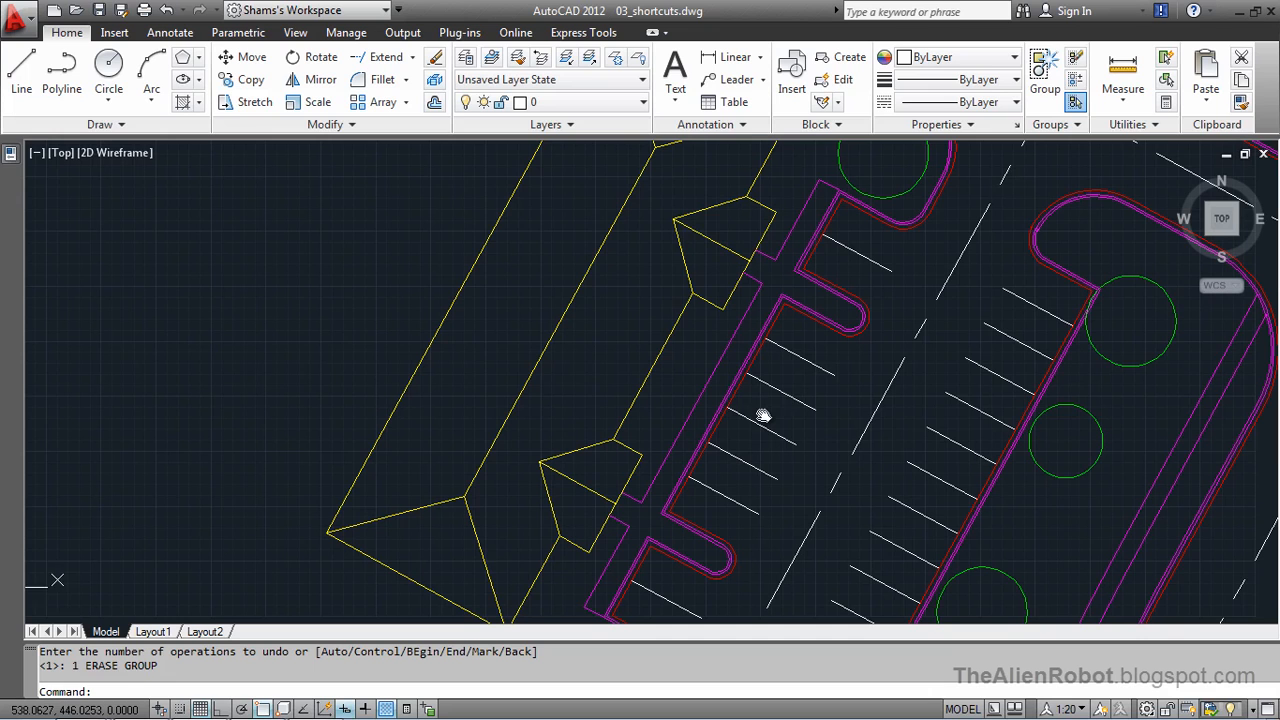
pyautogui.moveTo(530, 204)
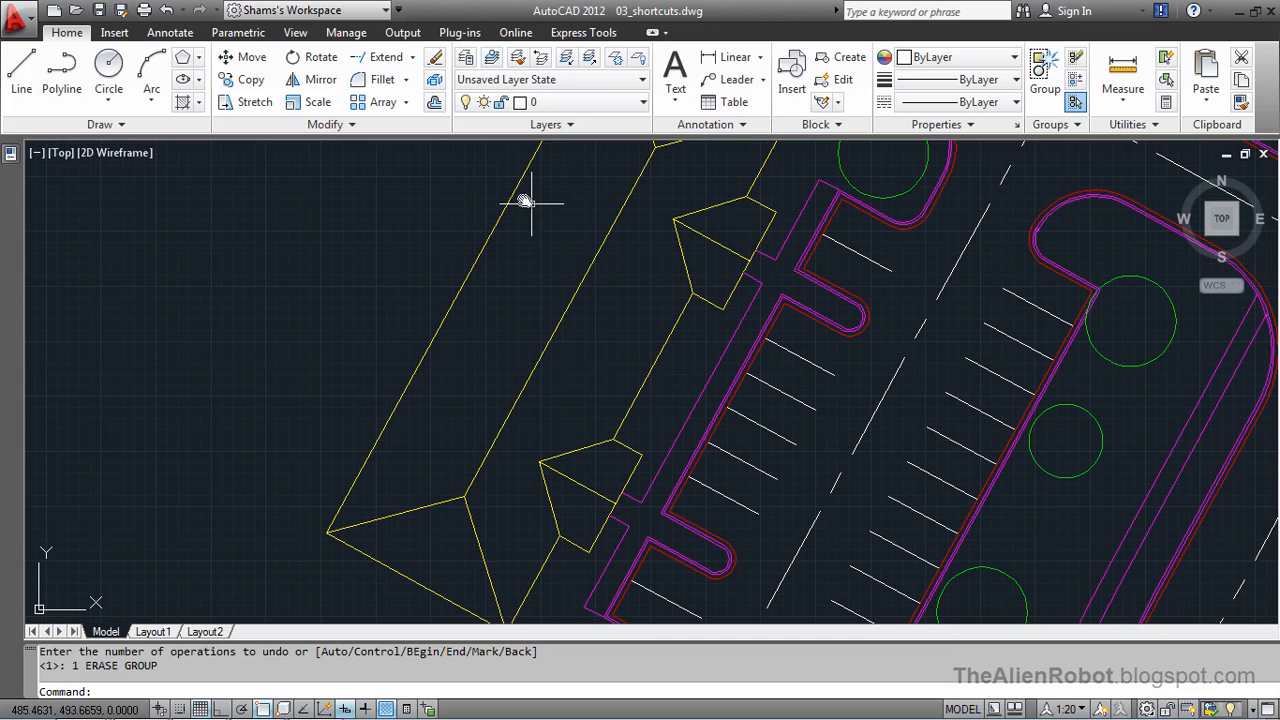
pyautogui.moveTo(444, 128)
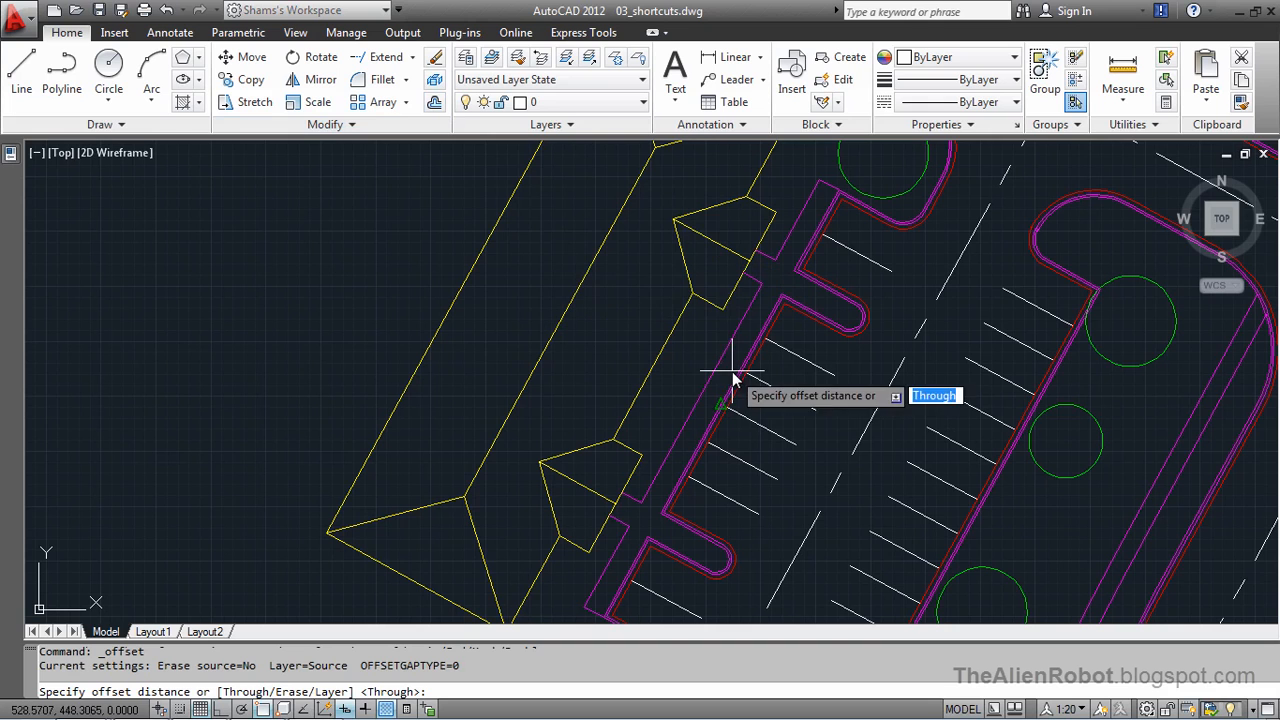
pyautogui.moveTo(688, 388)
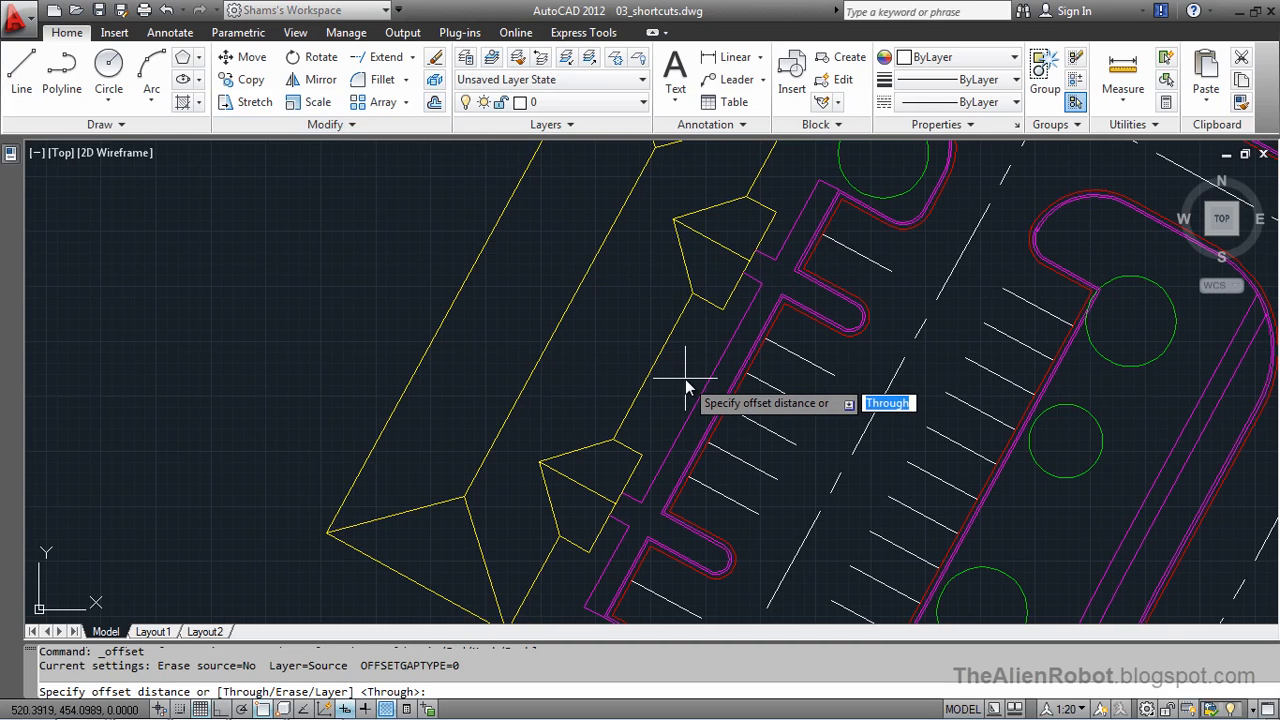
# Offset the parking lot edge and entry line by 20 units toward the building
pyautogui.write('20')
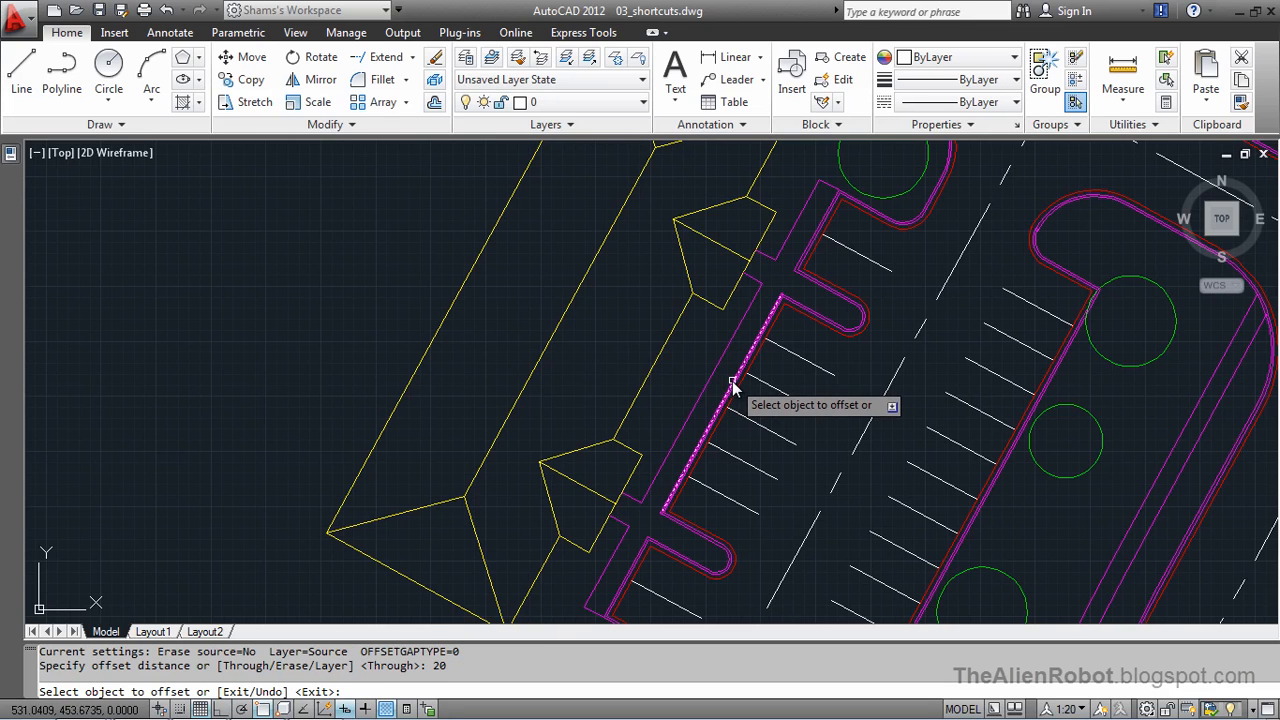
pyautogui.click(736, 390)
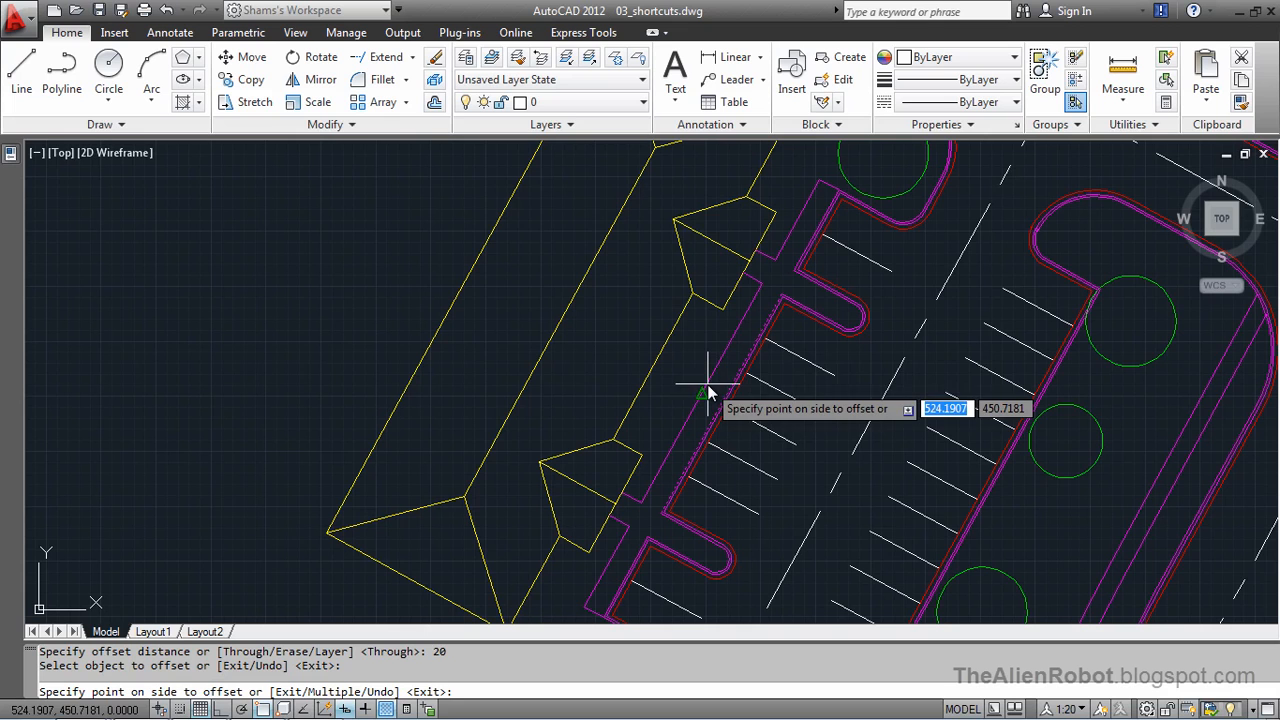
pyautogui.moveTo(676, 358)
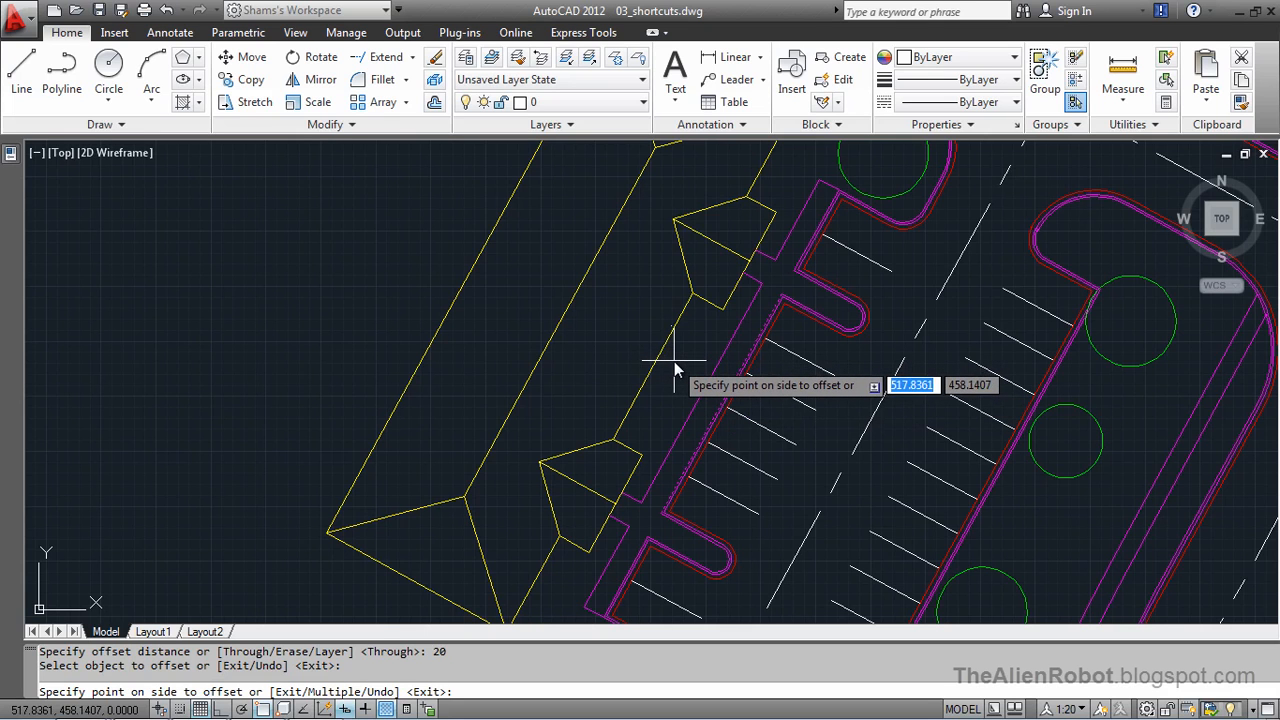
pyautogui.moveTo(672, 356)
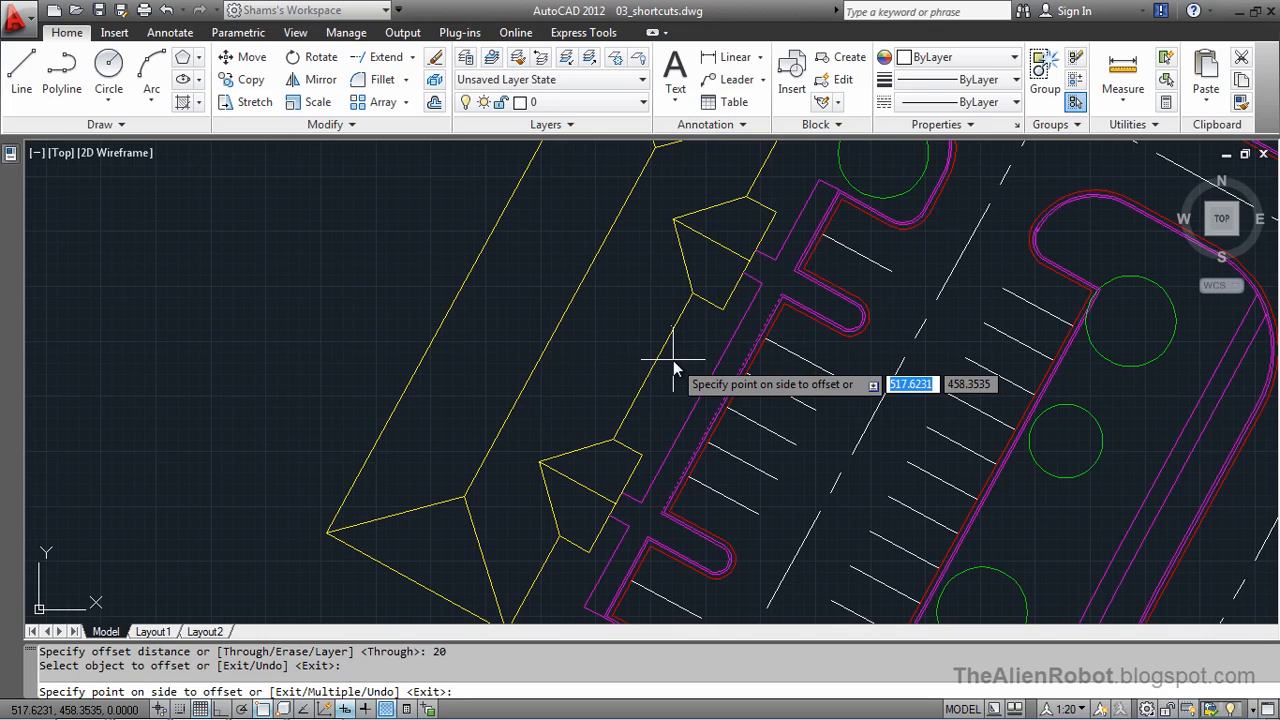
pyautogui.click(676, 358)
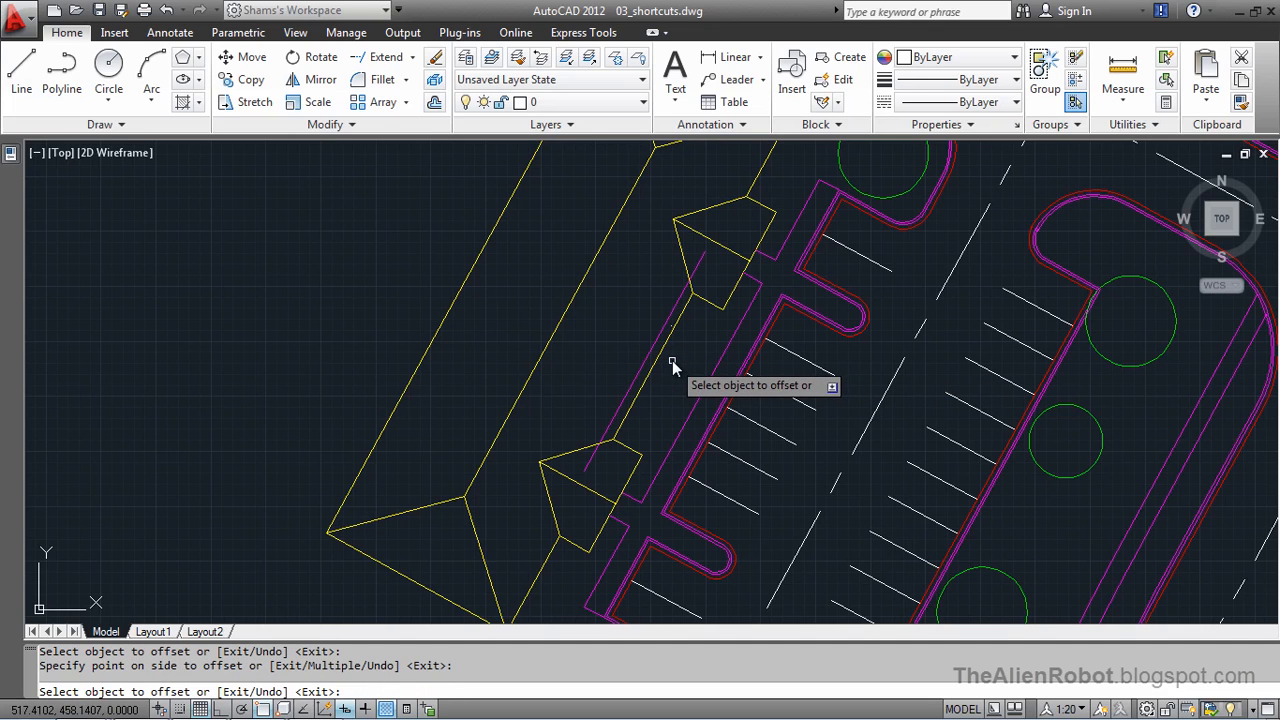
pyautogui.click(664, 328)
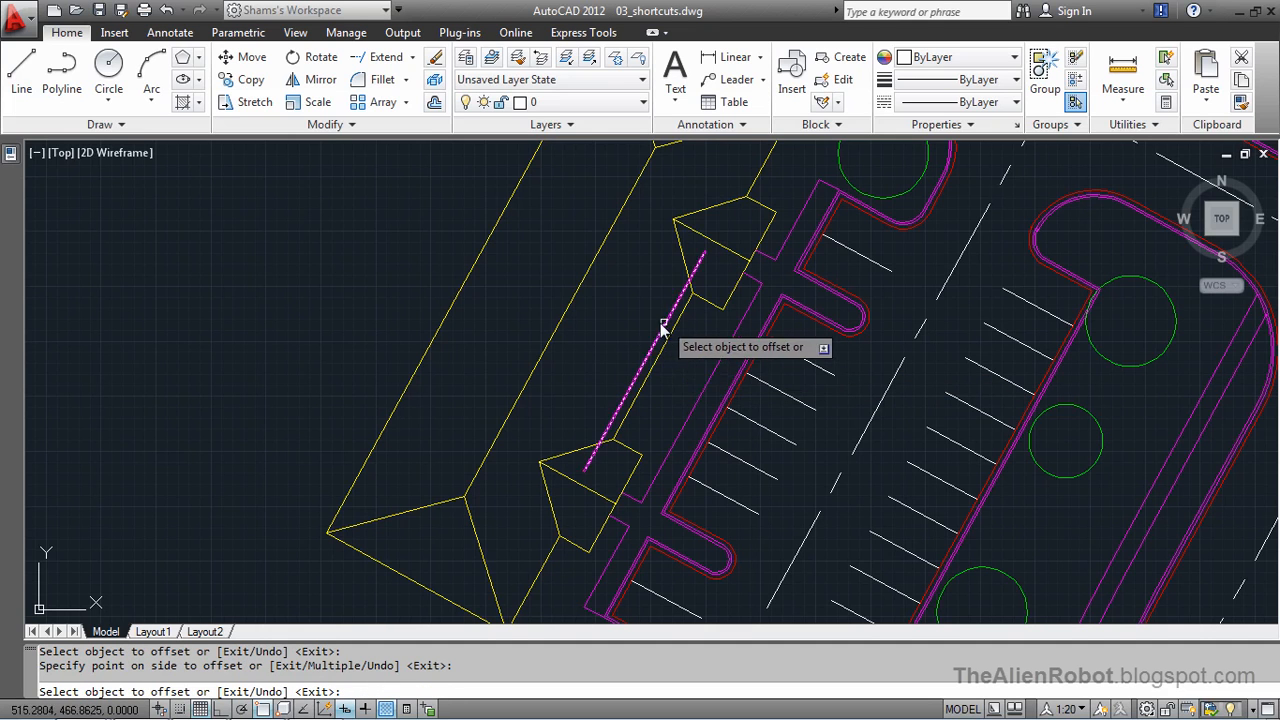
pyautogui.moveTo(642, 380)
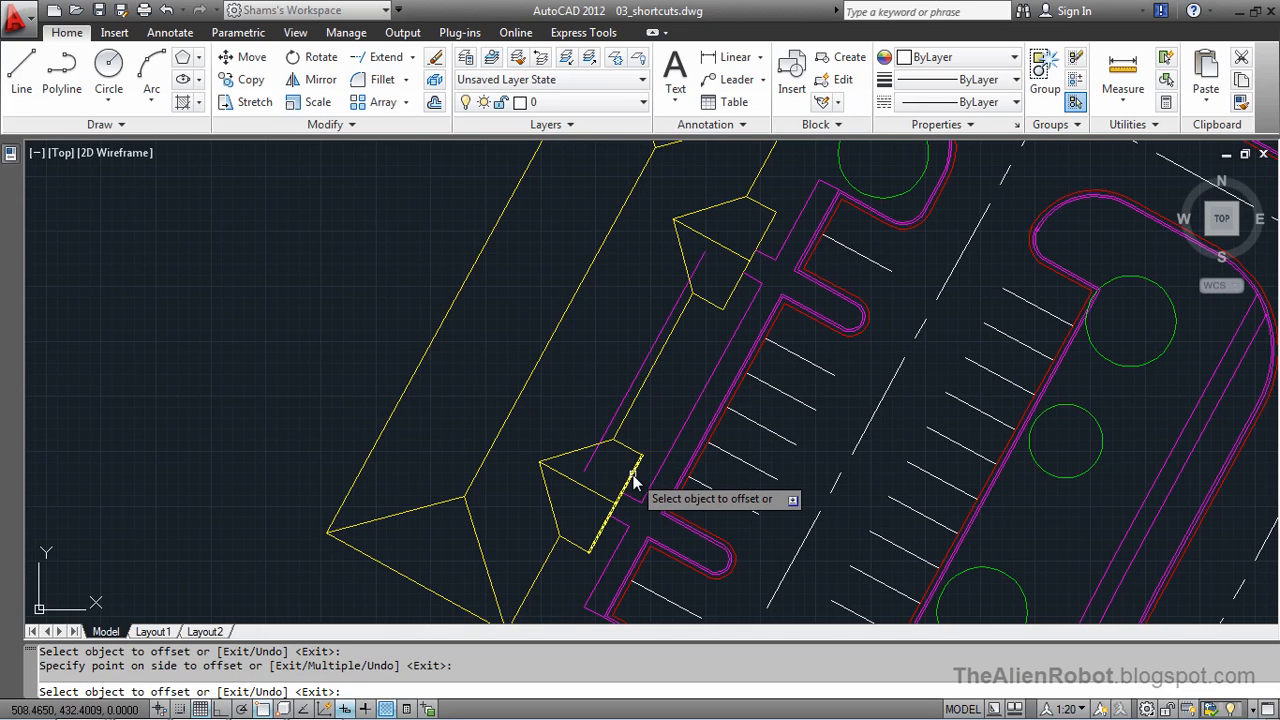
pyautogui.moveTo(658, 418)
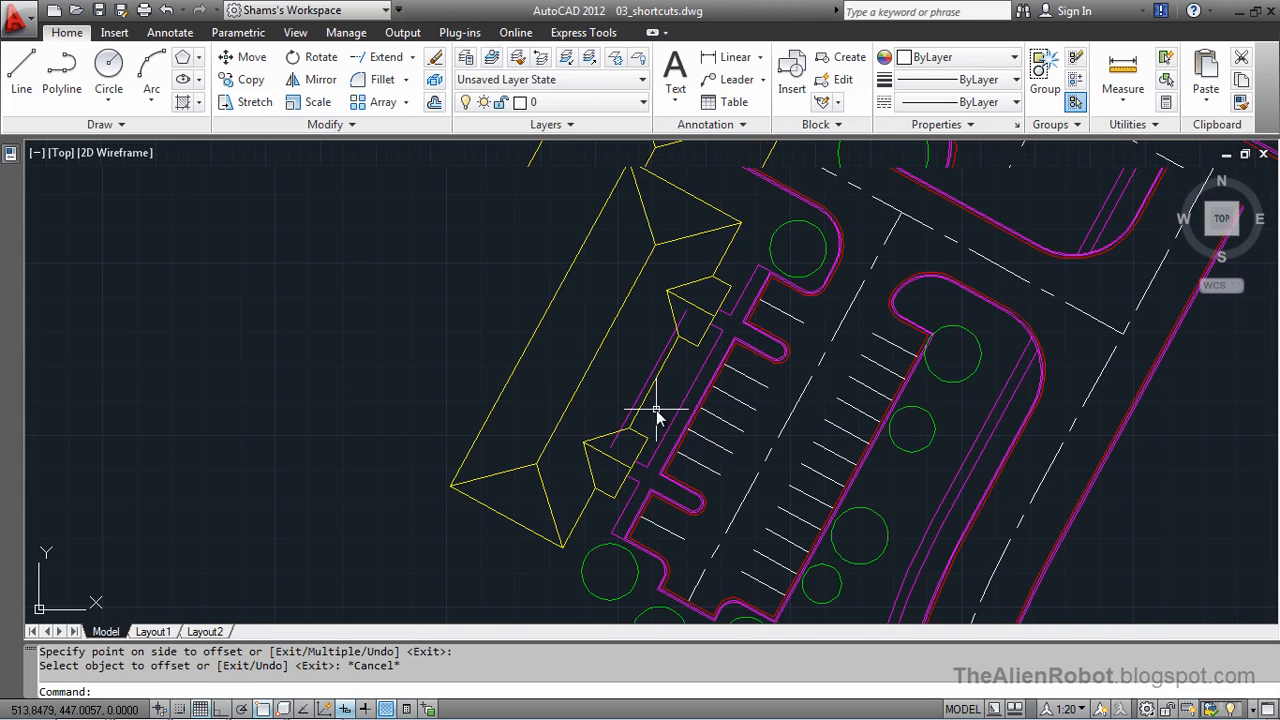
pyautogui.moveTo(688, 384)
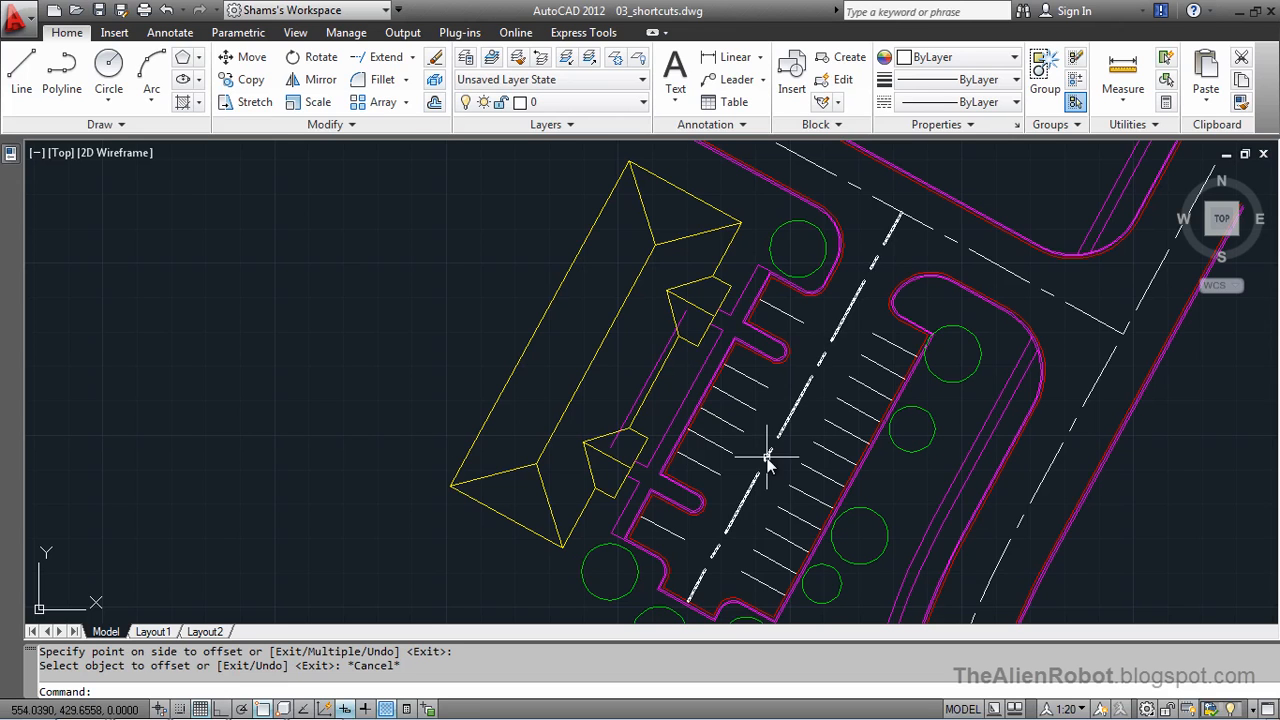
pyautogui.moveTo(764, 408)
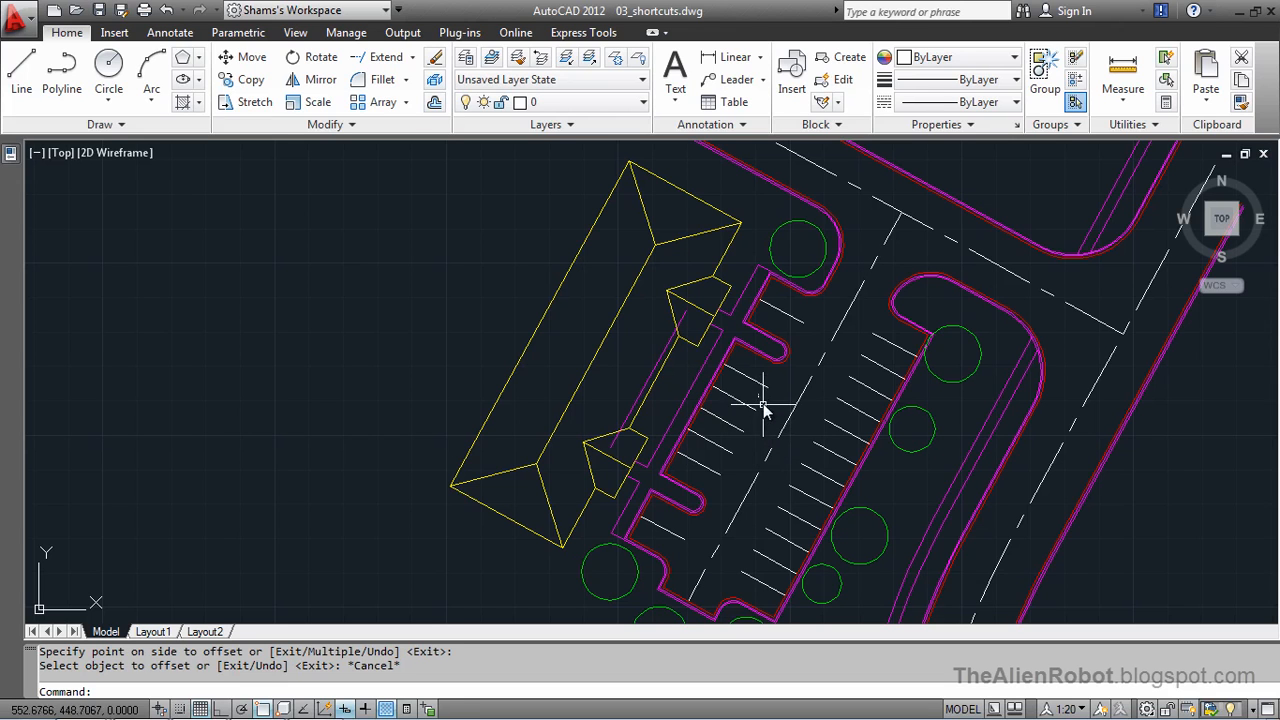
pyautogui.moveTo(548, 258)
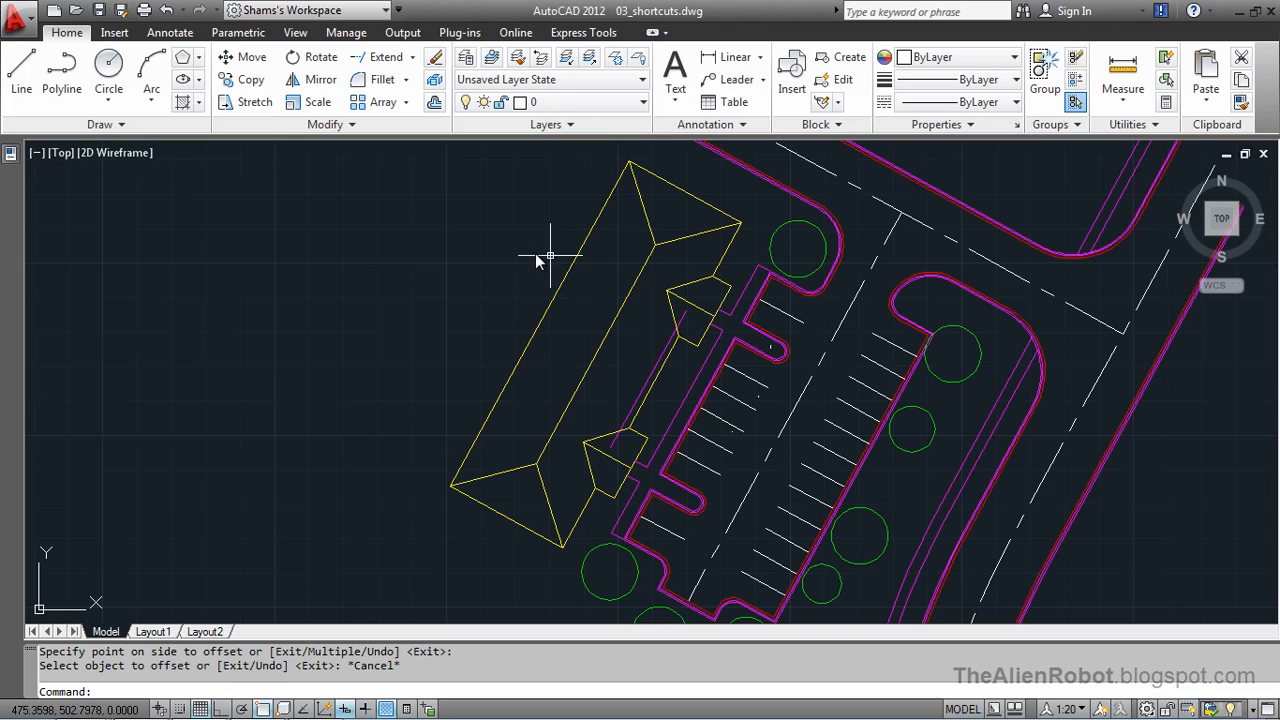
pyautogui.moveTo(480, 244)
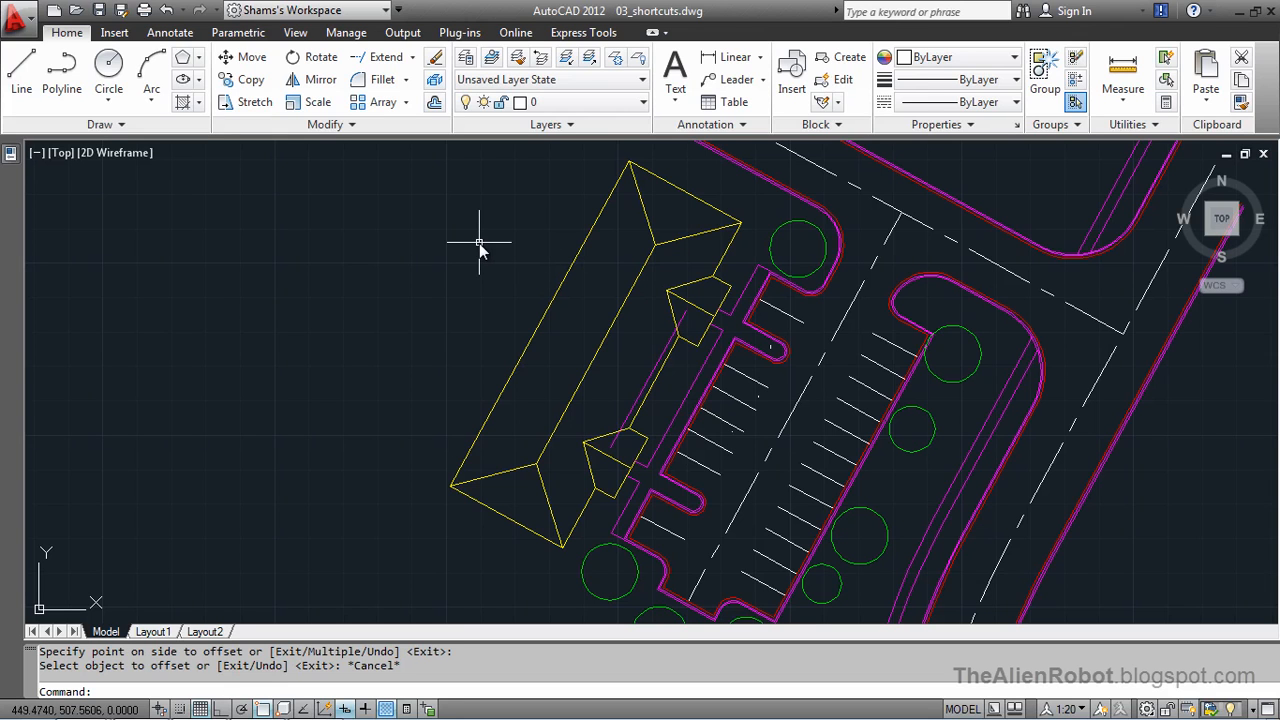
pyautogui.moveTo(244, 56)
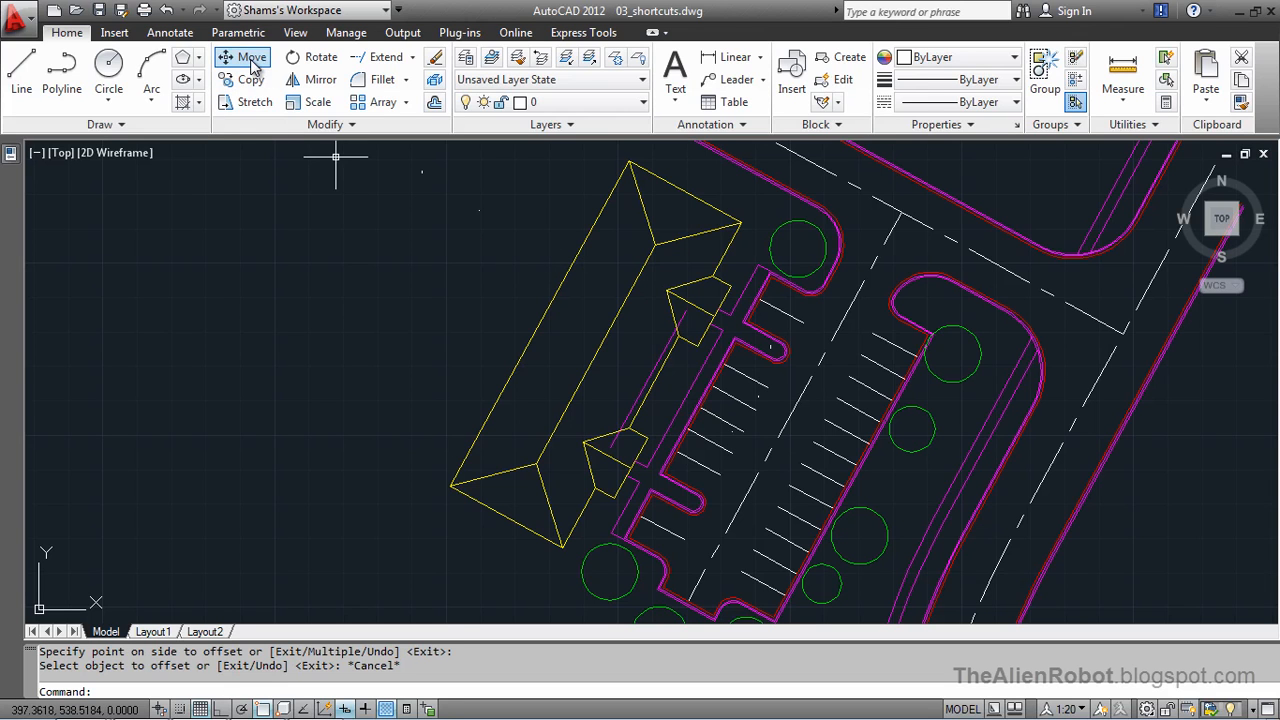
# Start MOVE with a window-polygon selection and place its first point near the building
pyautogui.click(244, 56)
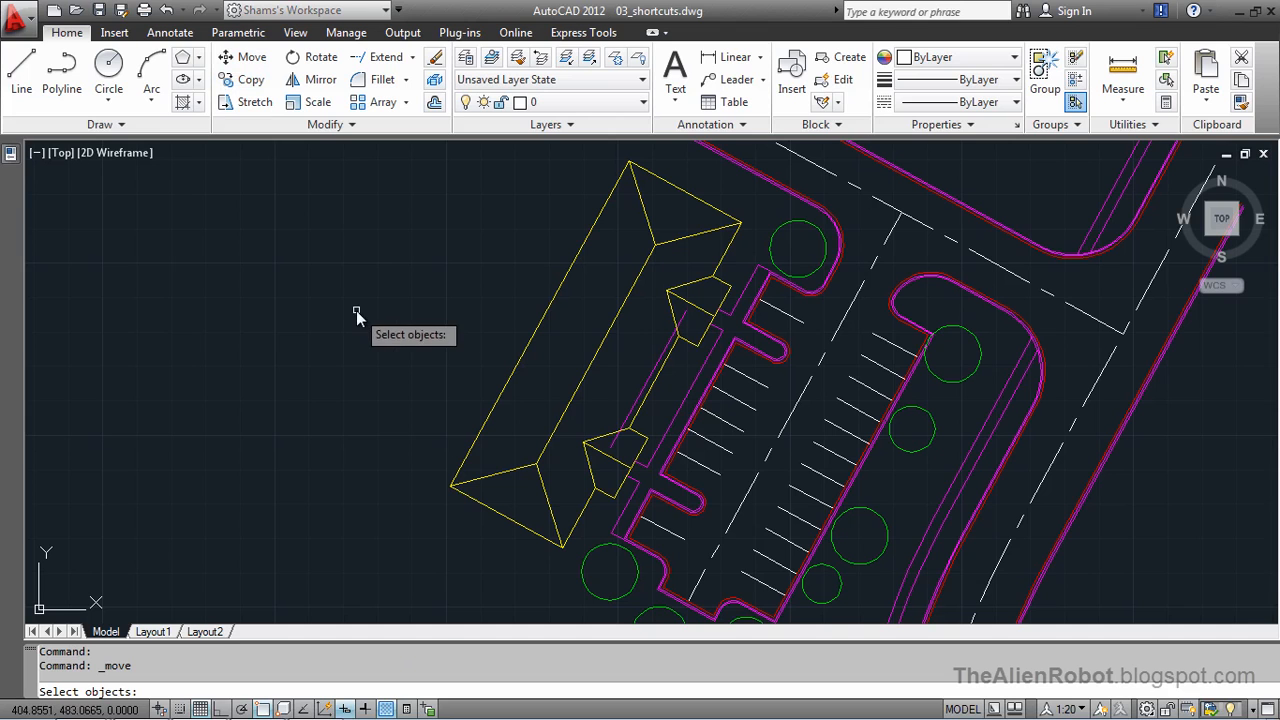
pyautogui.moveTo(358, 350)
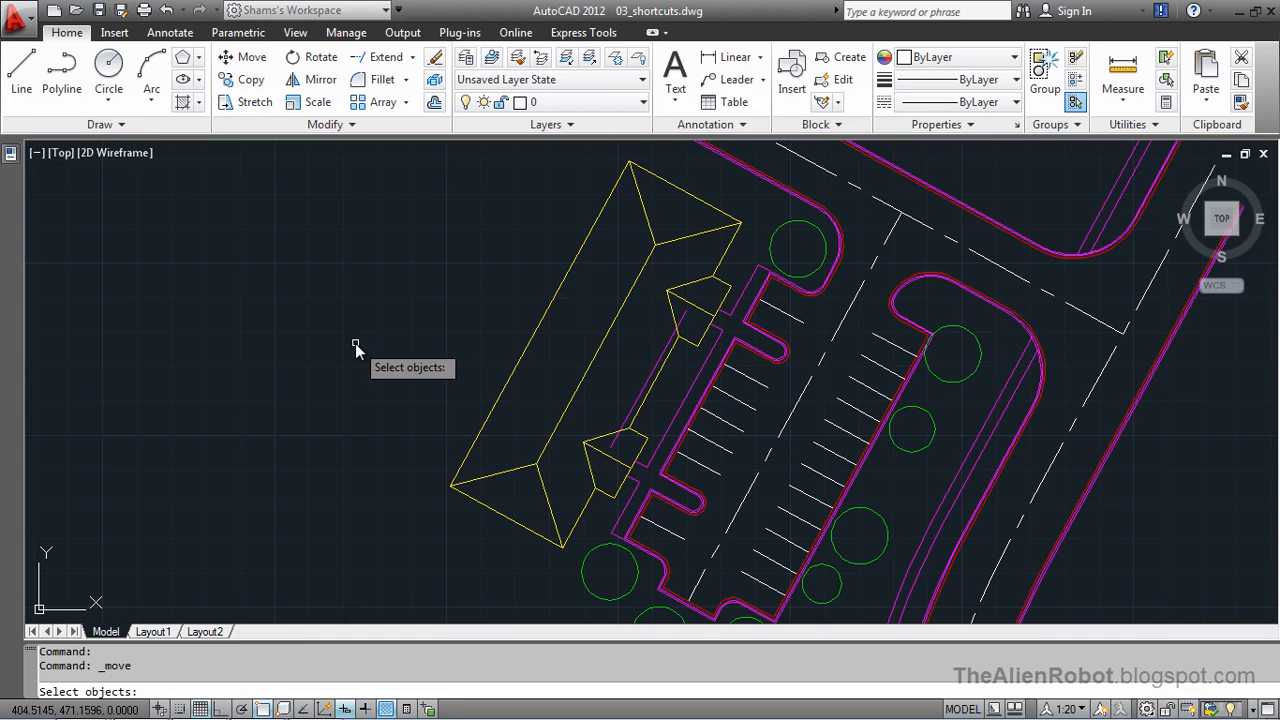
pyautogui.write('wp')
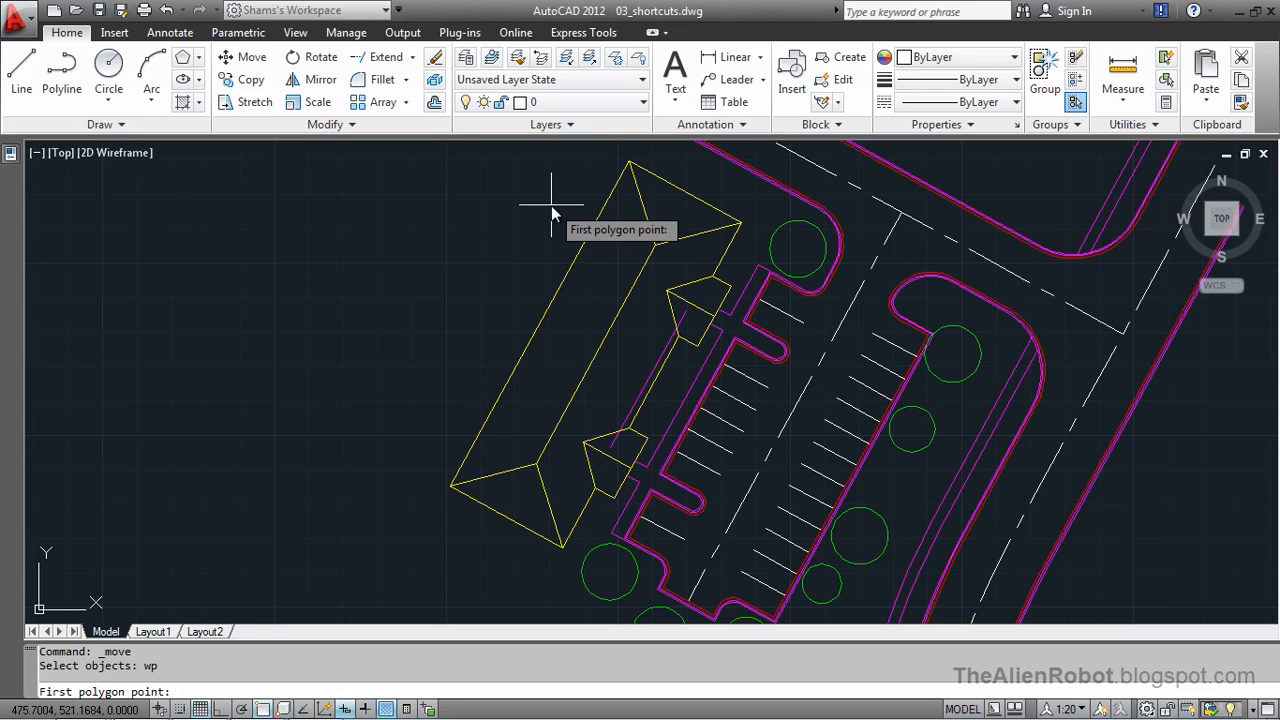
pyautogui.moveTo(616, 150)
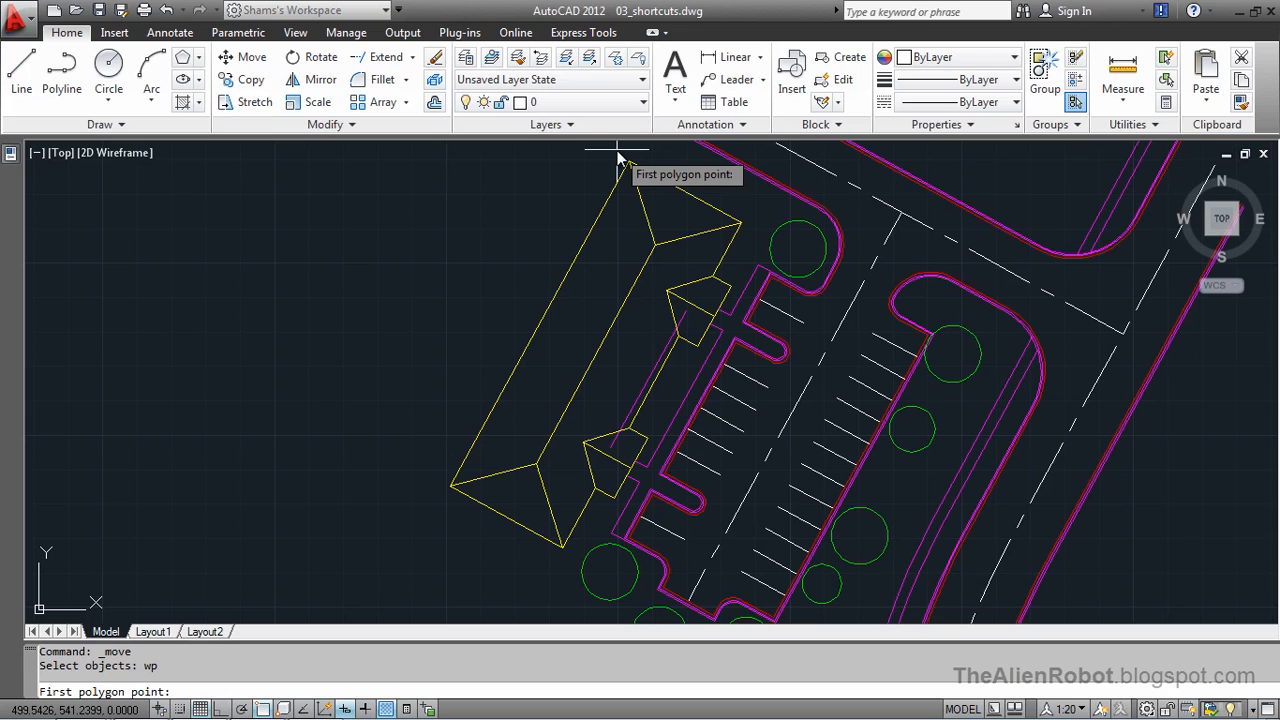
pyautogui.click(618, 150)
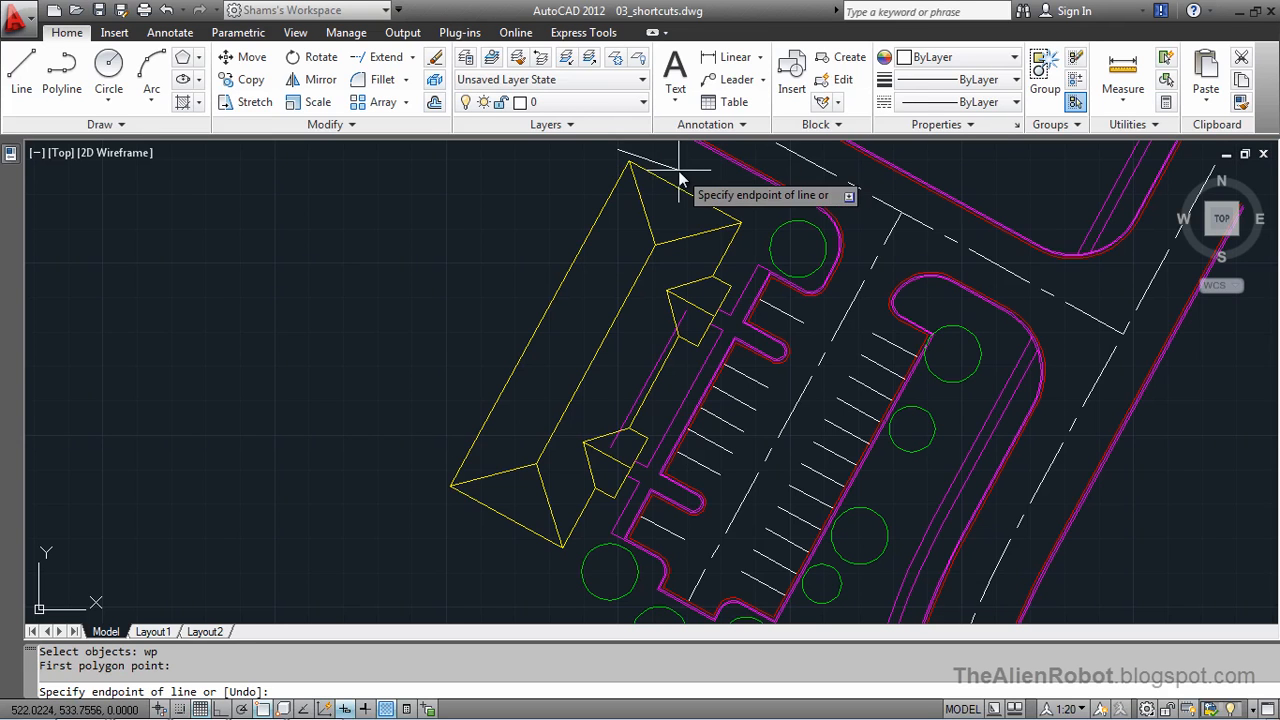
pyautogui.moveTo(760, 222)
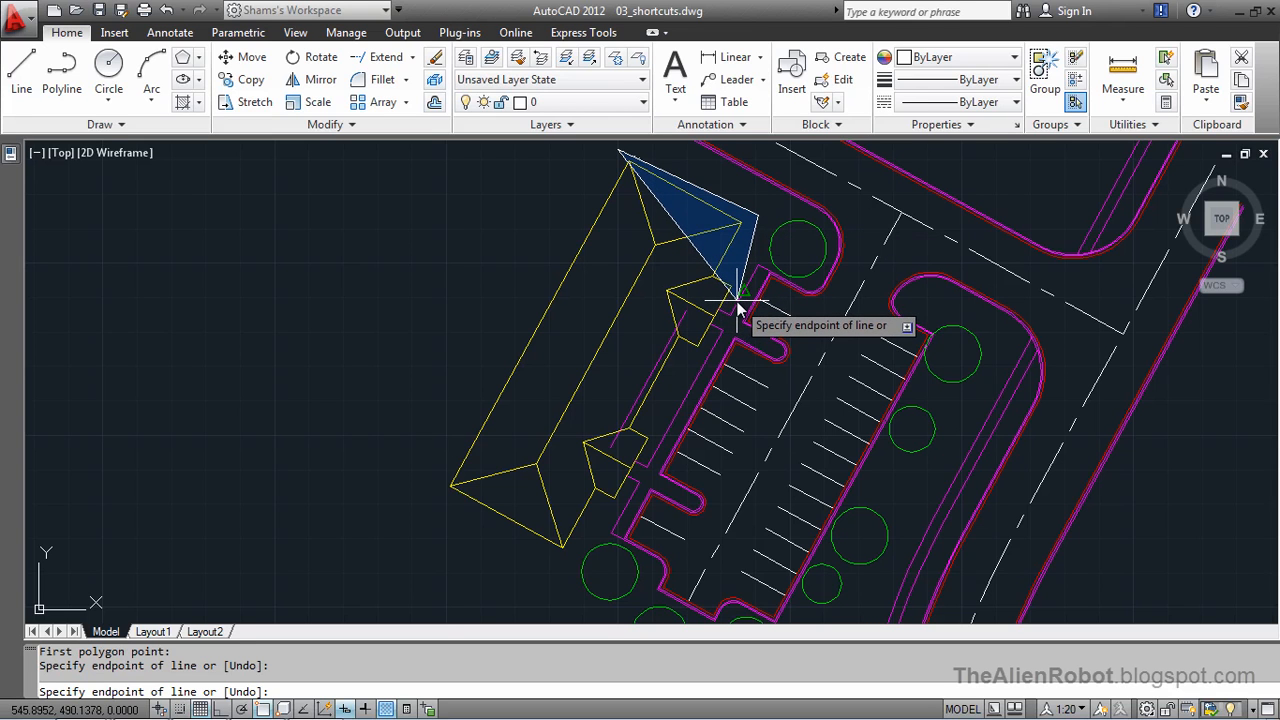
pyautogui.moveTo(722, 318)
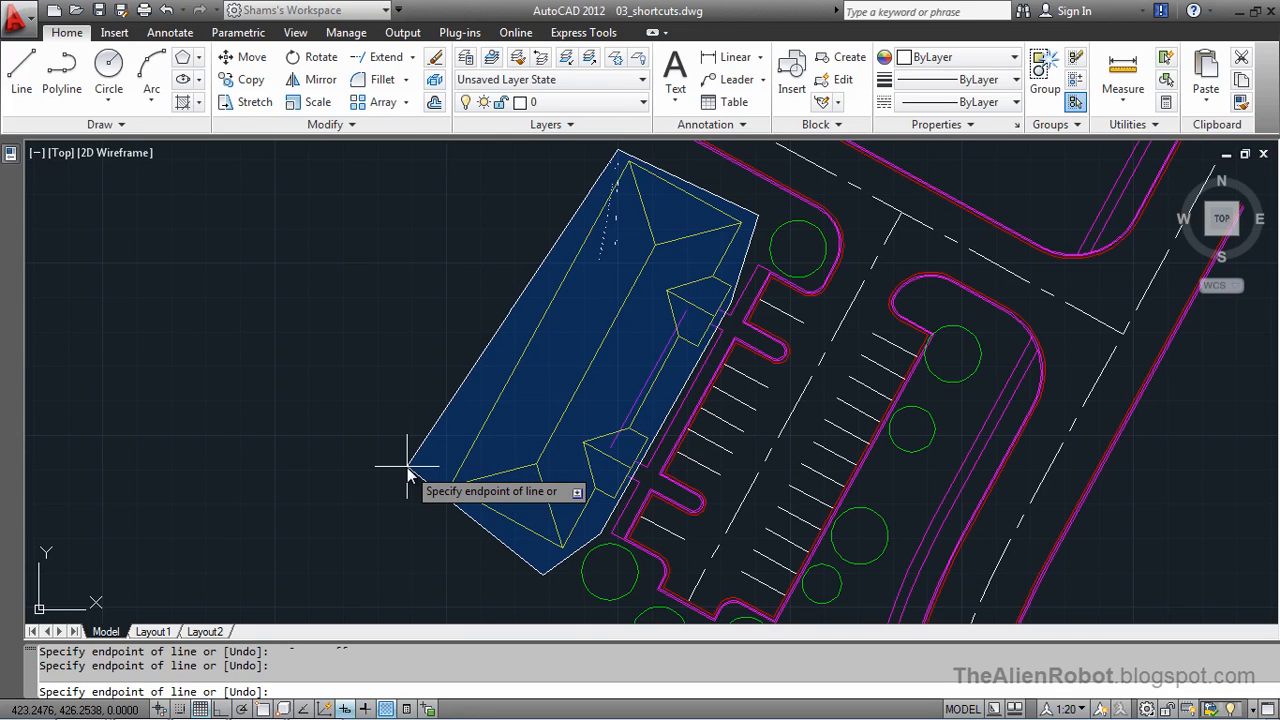
pyautogui.moveTo(404, 480)
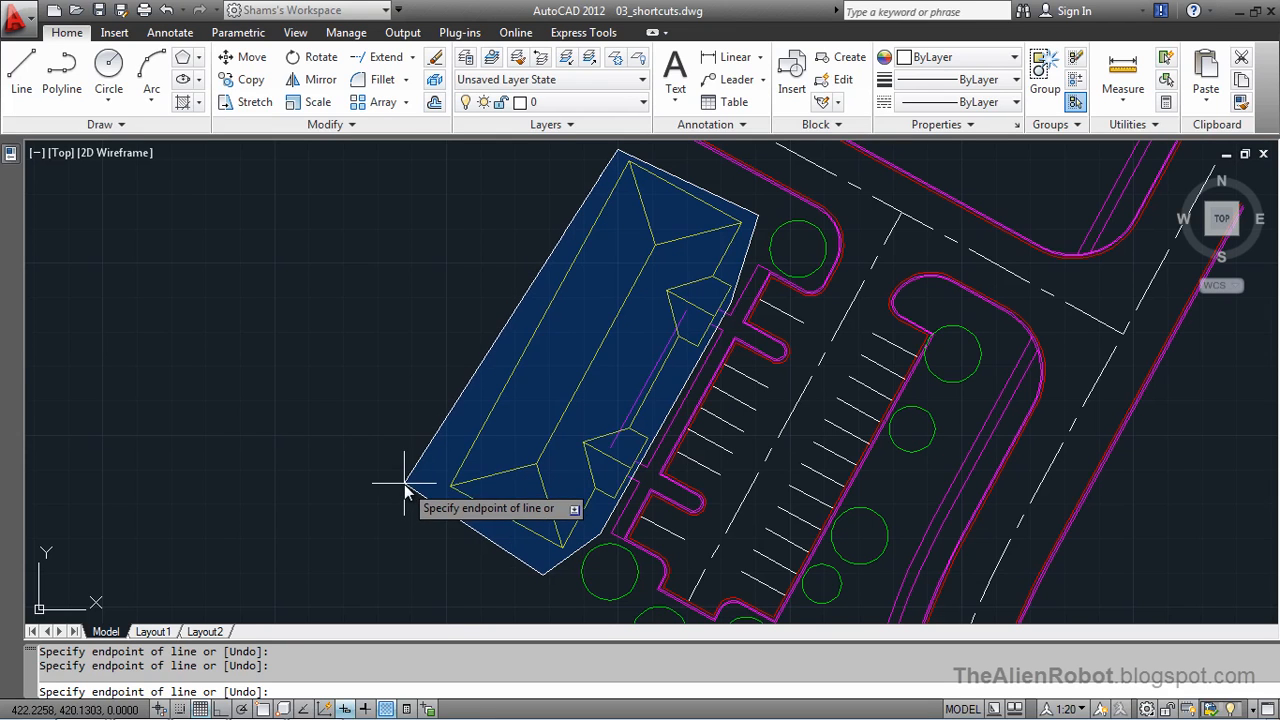
pyautogui.moveTo(420, 380)
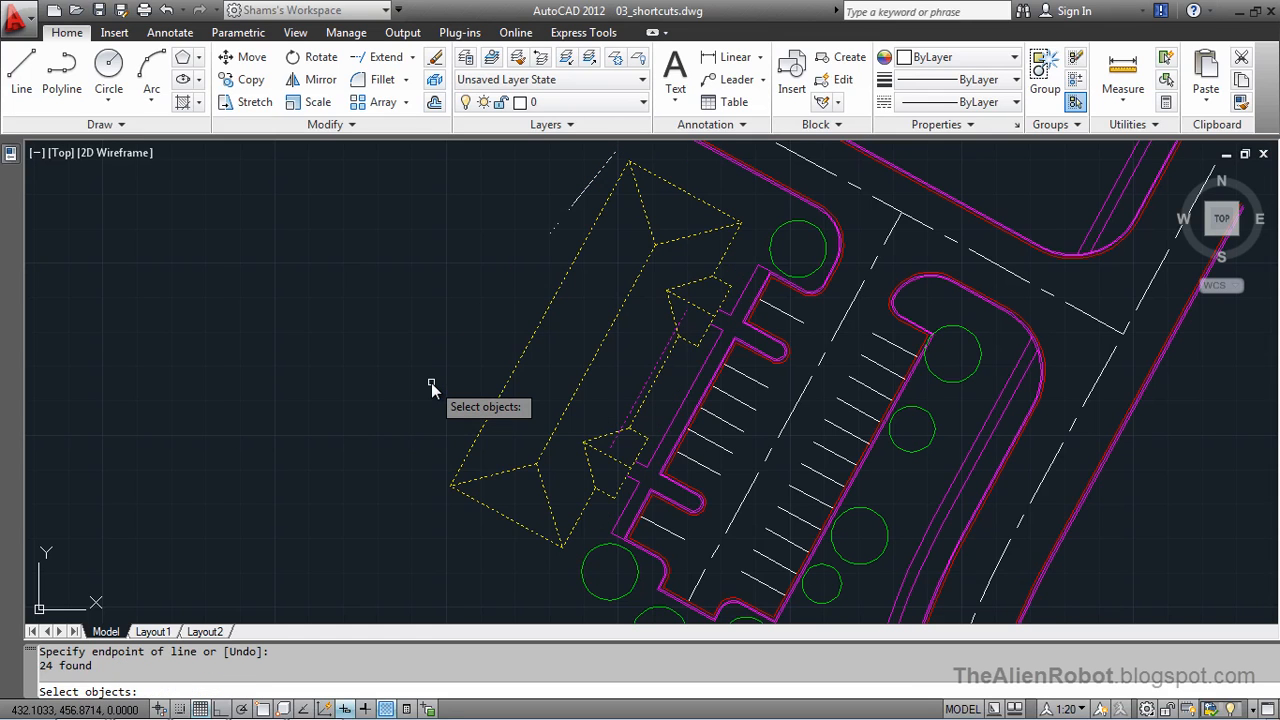
pyautogui.moveTo(678, 284)
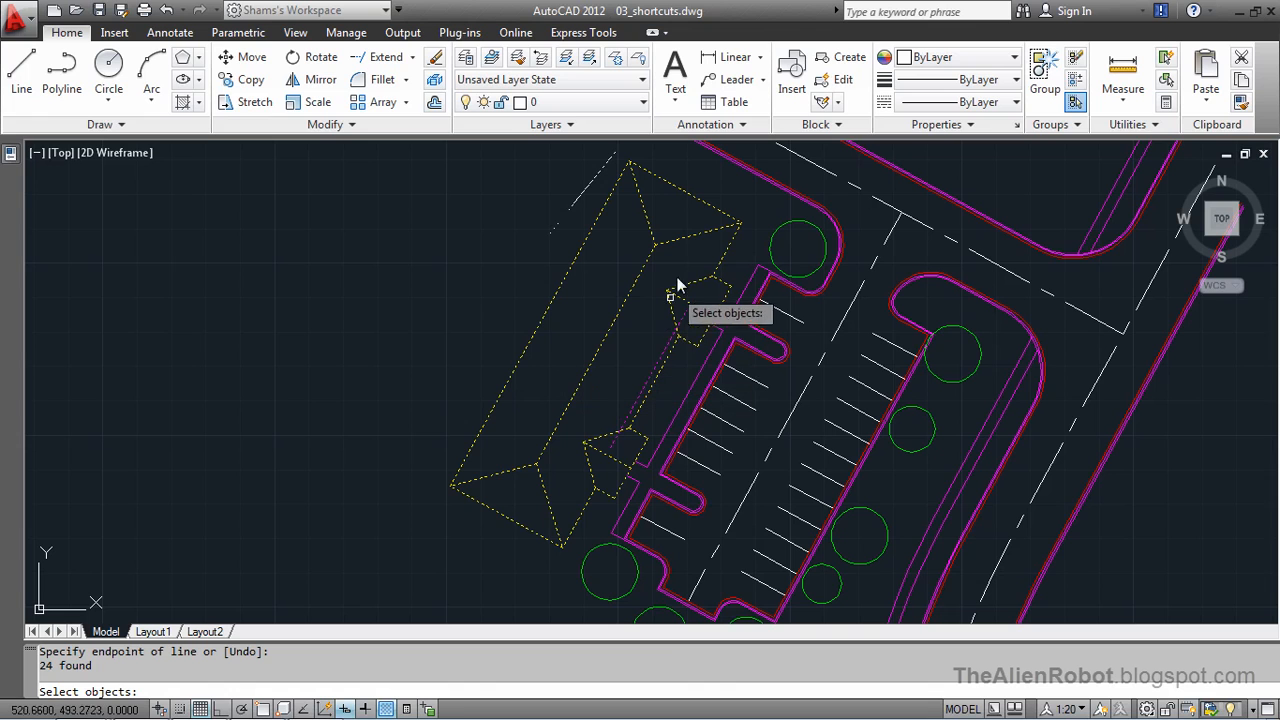
pyautogui.moveTo(656, 376)
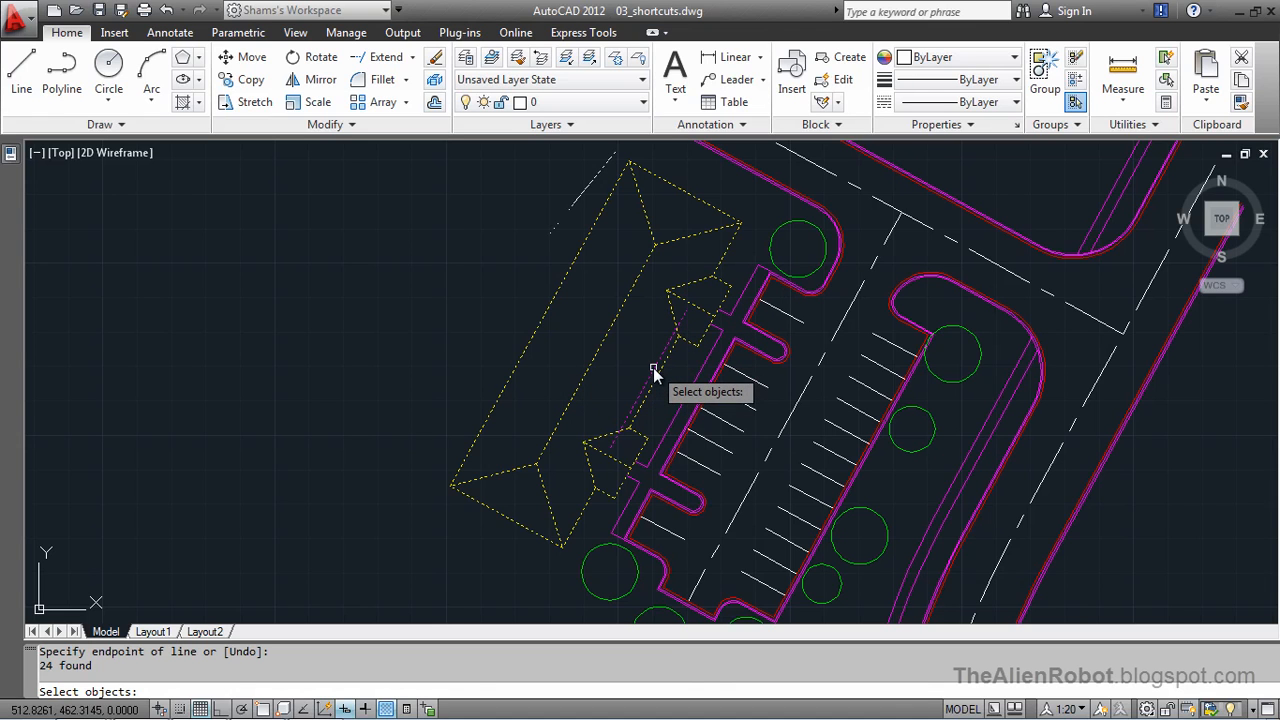
pyautogui.moveTo(652, 380)
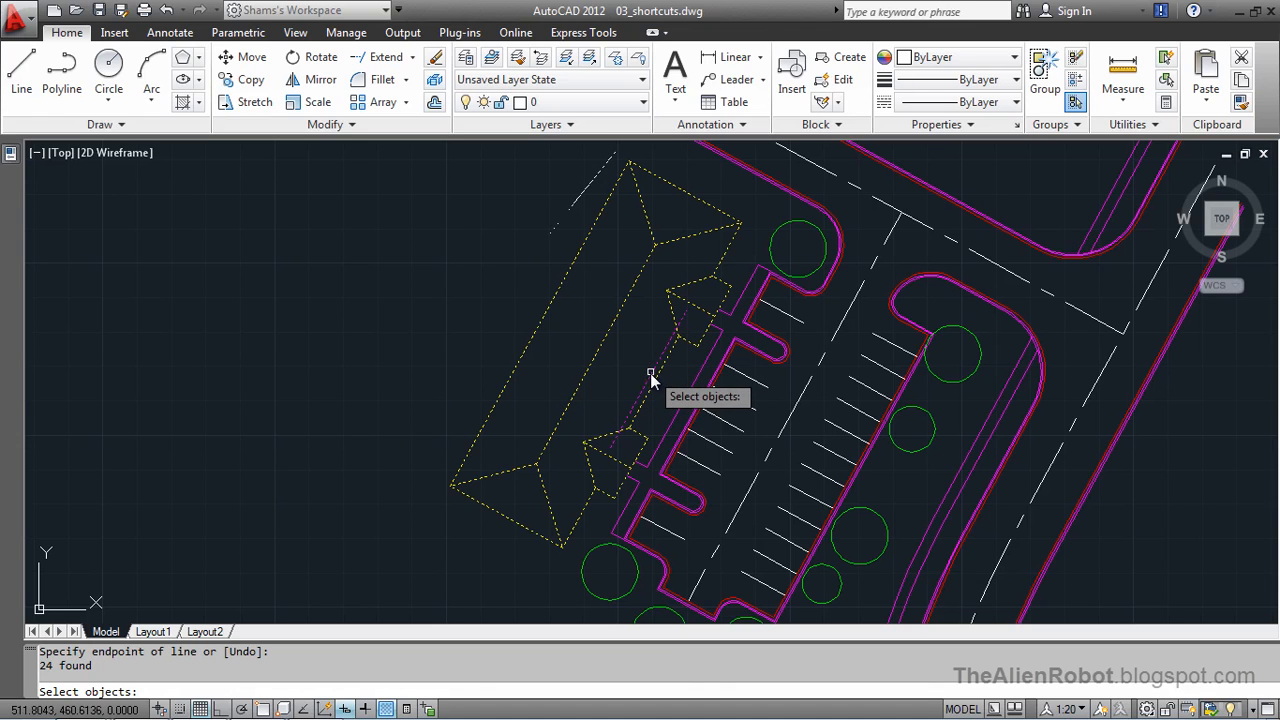
pyautogui.moveTo(644, 384)
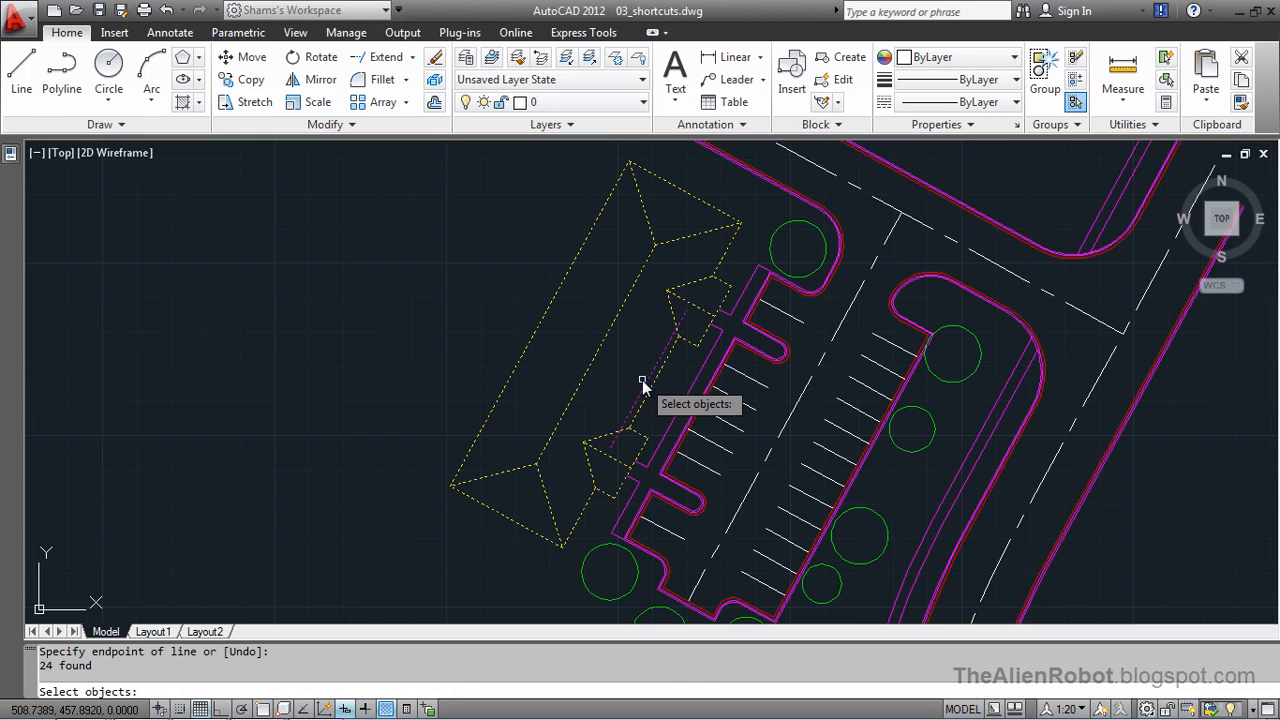
# Shift-remove one object from the building selection, leaving 23 objects
pyautogui.click(644, 384)
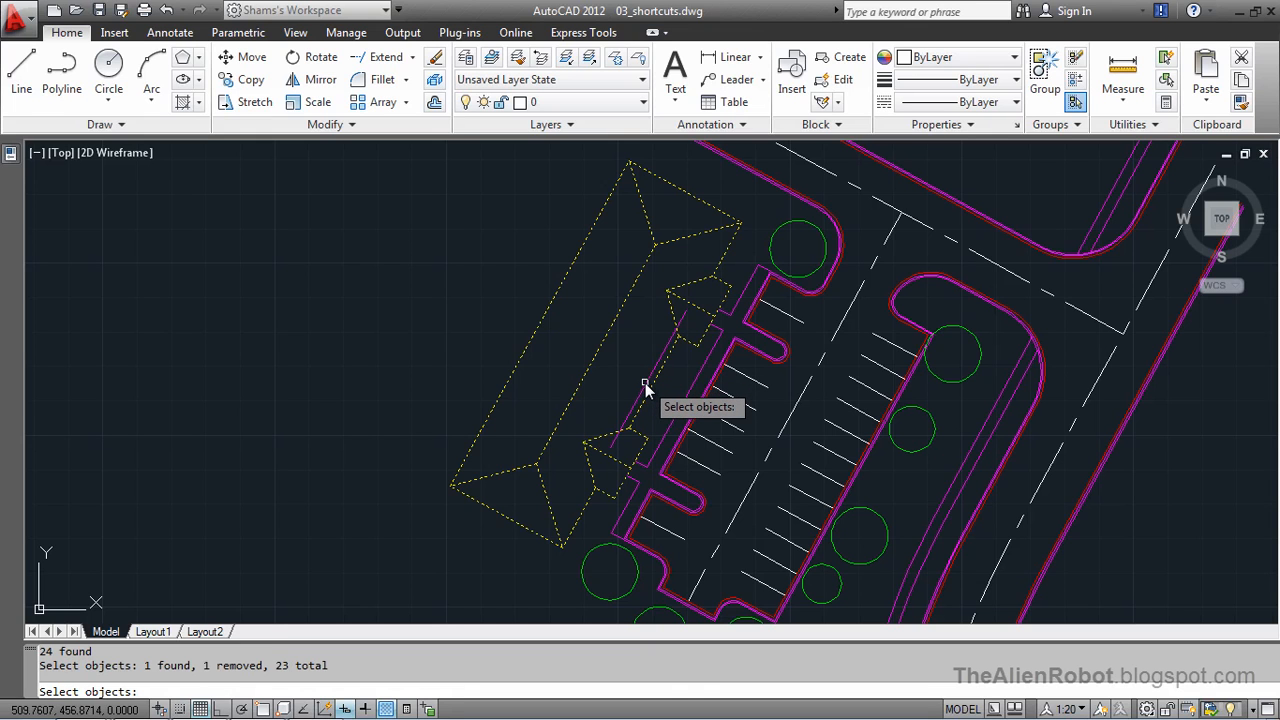
pyautogui.moveTo(688, 378)
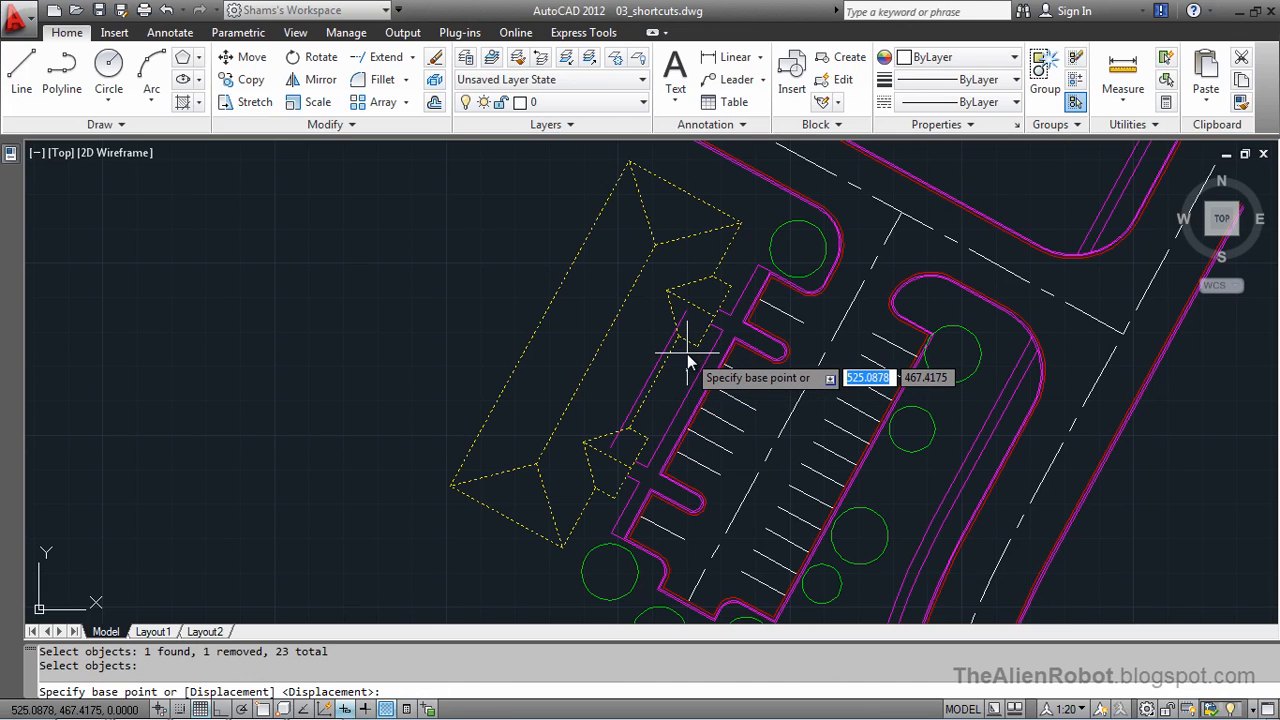
pyautogui.moveTo(684, 370)
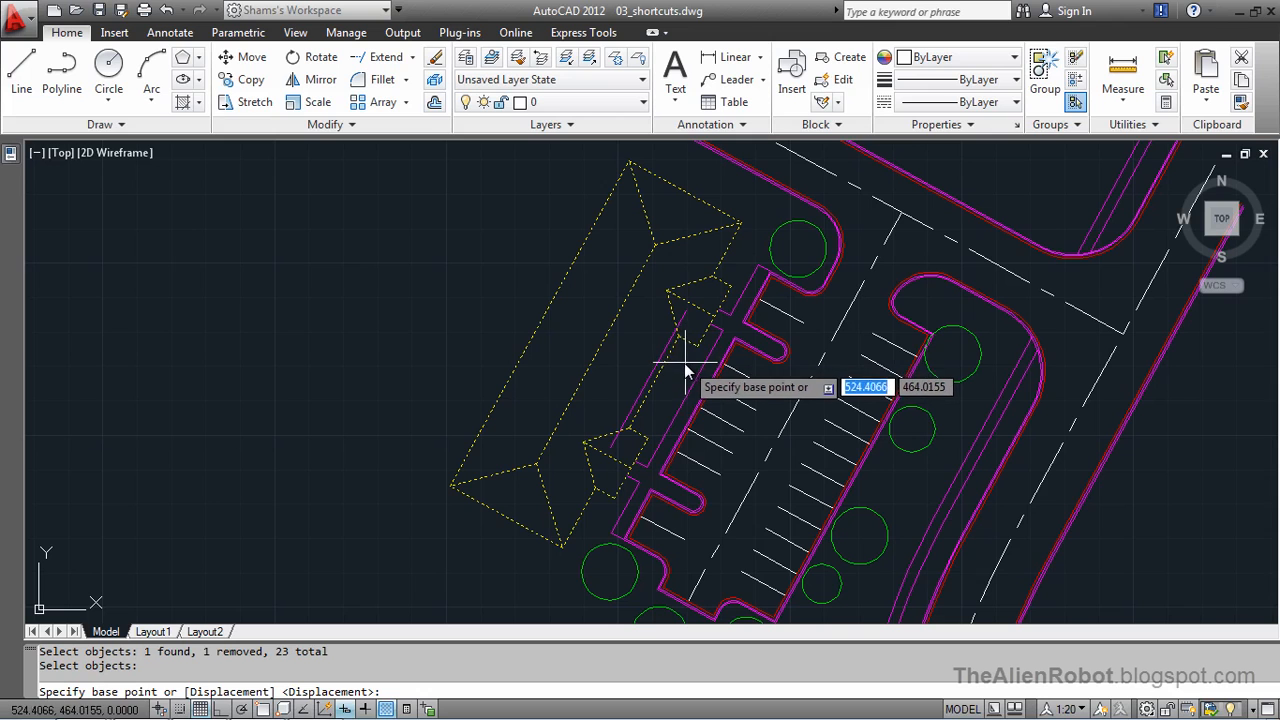
pyautogui.moveTo(684, 376)
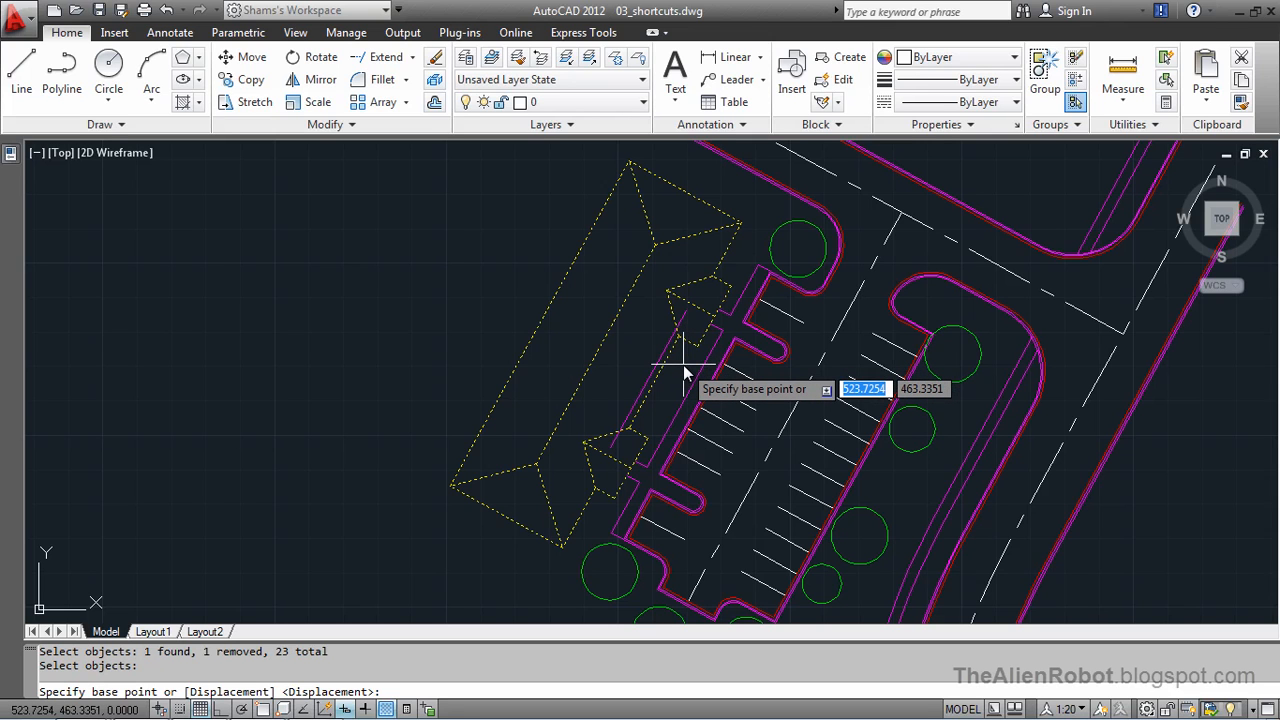
# Move the building from an Endpoint-snapped corner to an Intersection-snapped destination
pyautogui.rightClick(684, 374)
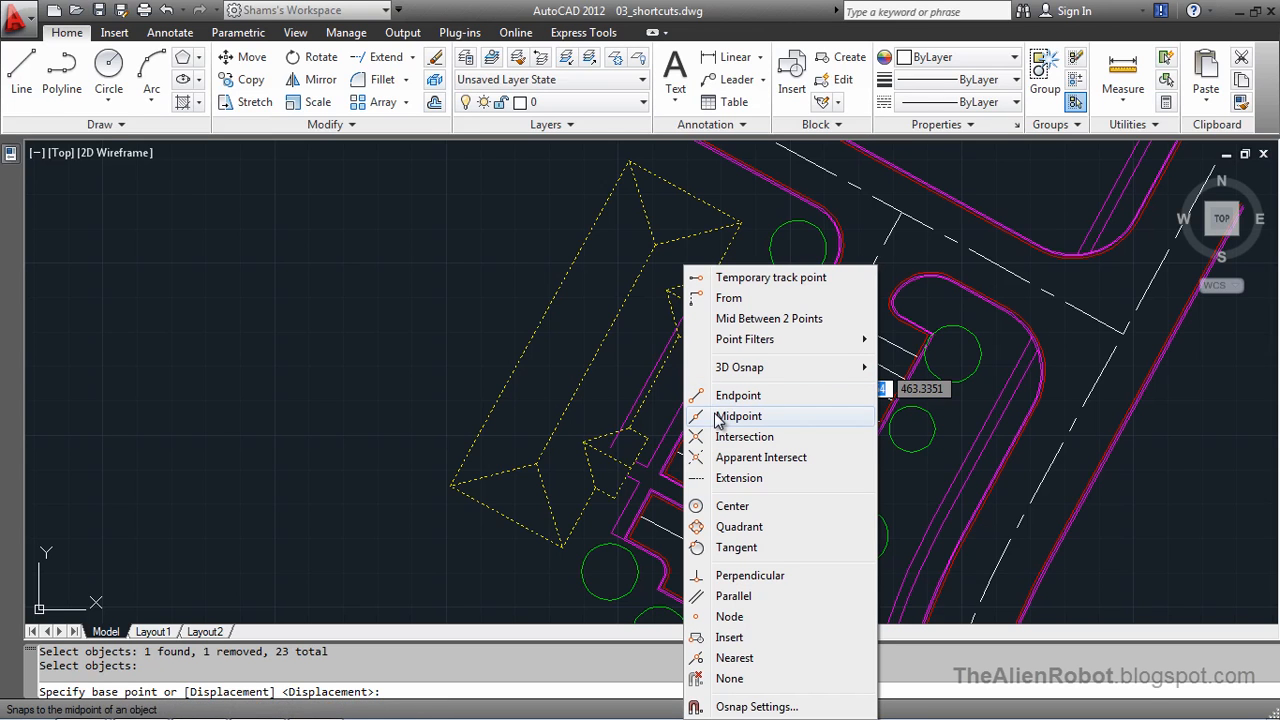
pyautogui.moveTo(738, 396)
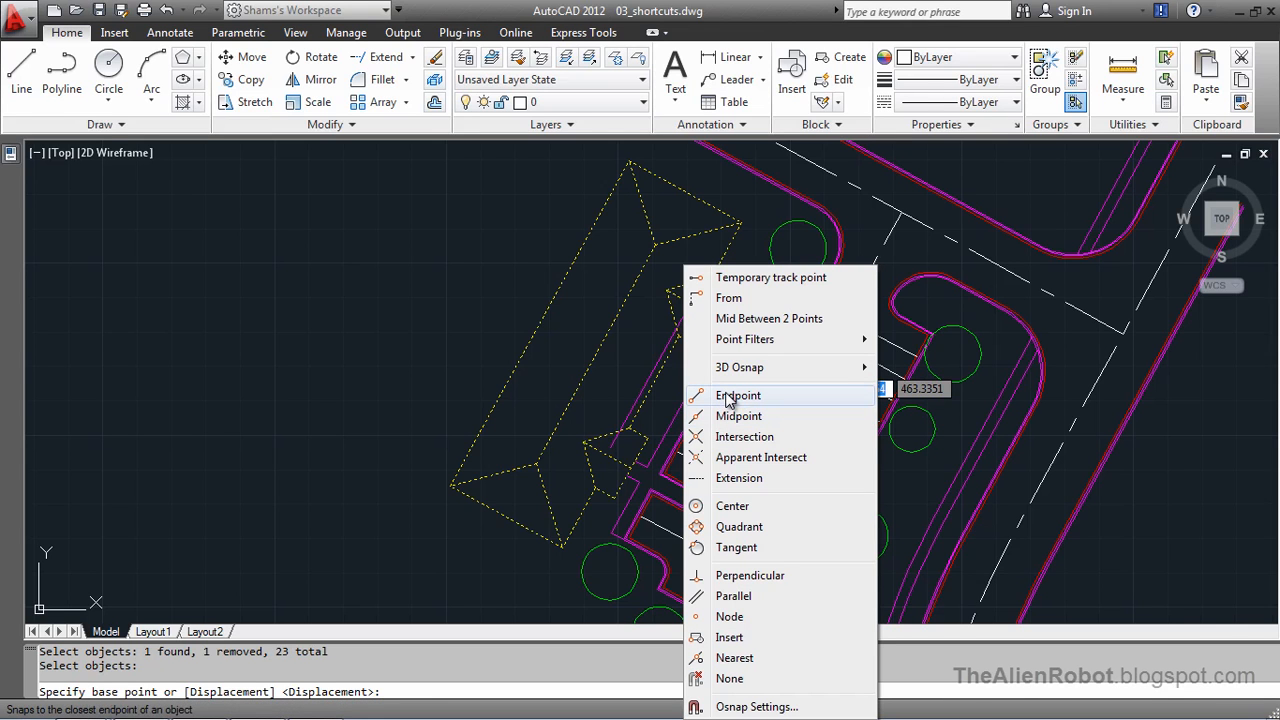
pyautogui.click(738, 396)
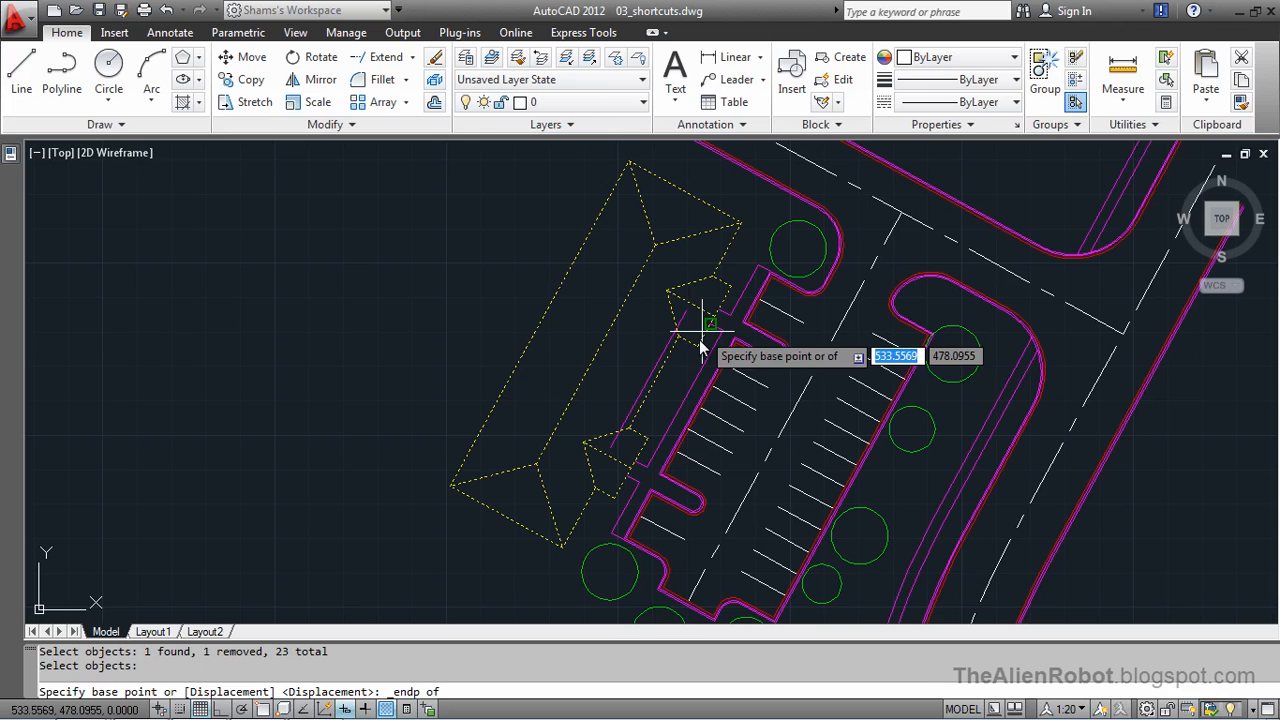
pyautogui.click(680, 344)
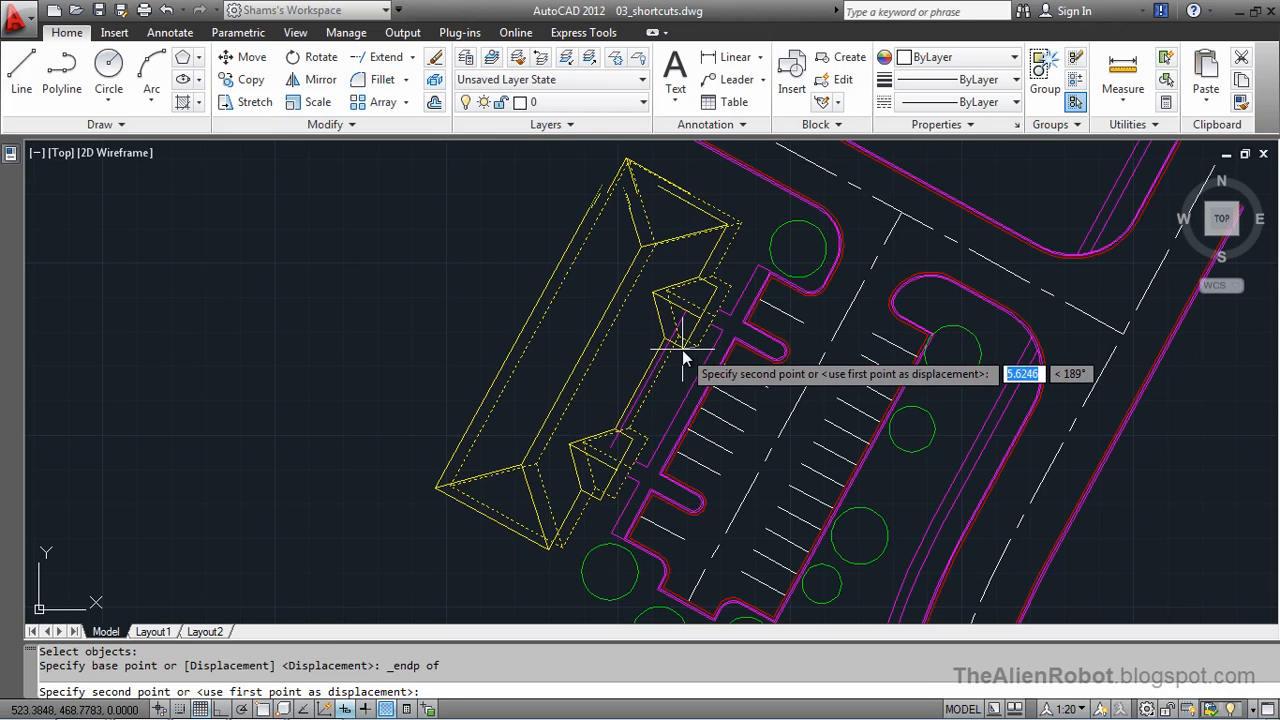
pyautogui.moveTo(680, 350)
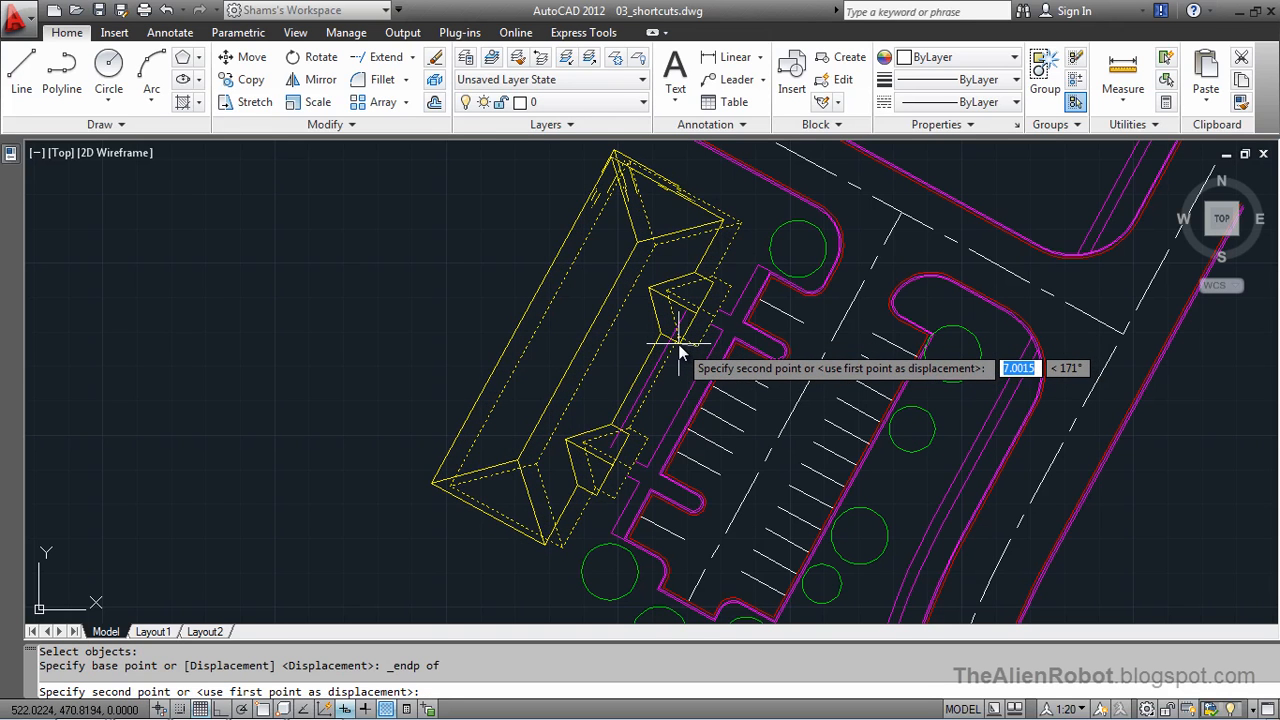
pyautogui.rightClick(680, 352)
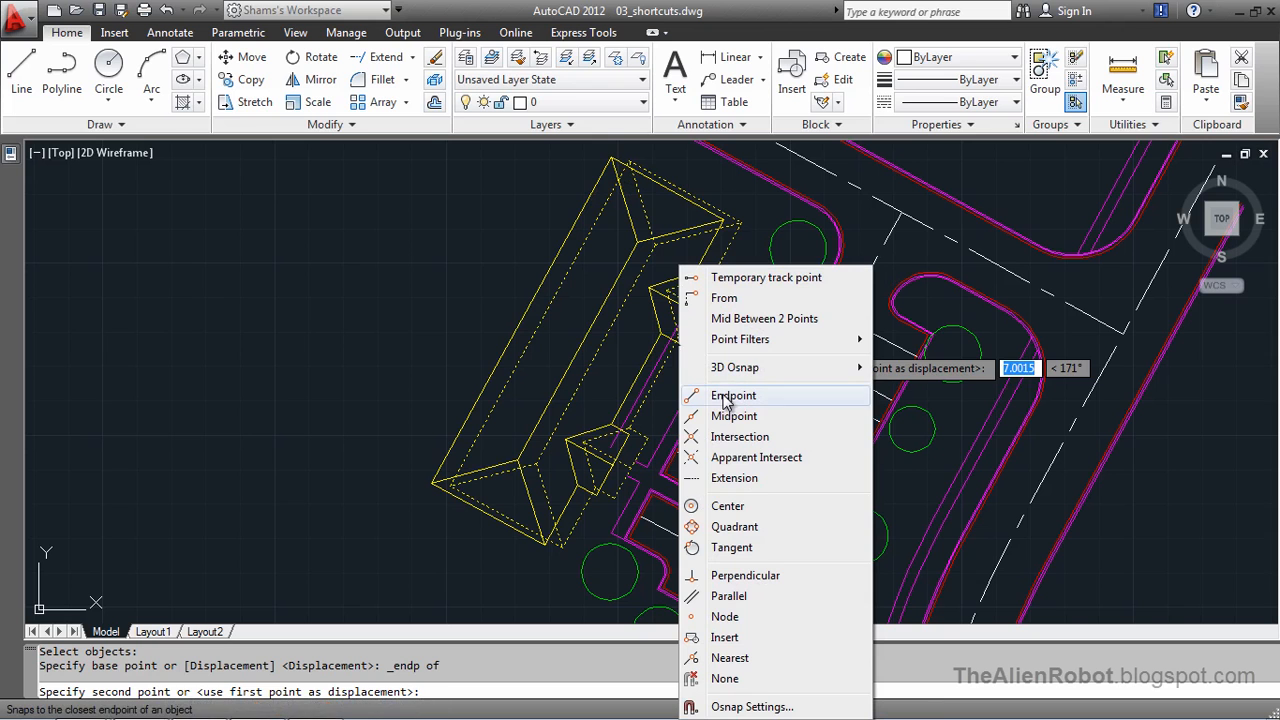
pyautogui.click(740, 436)
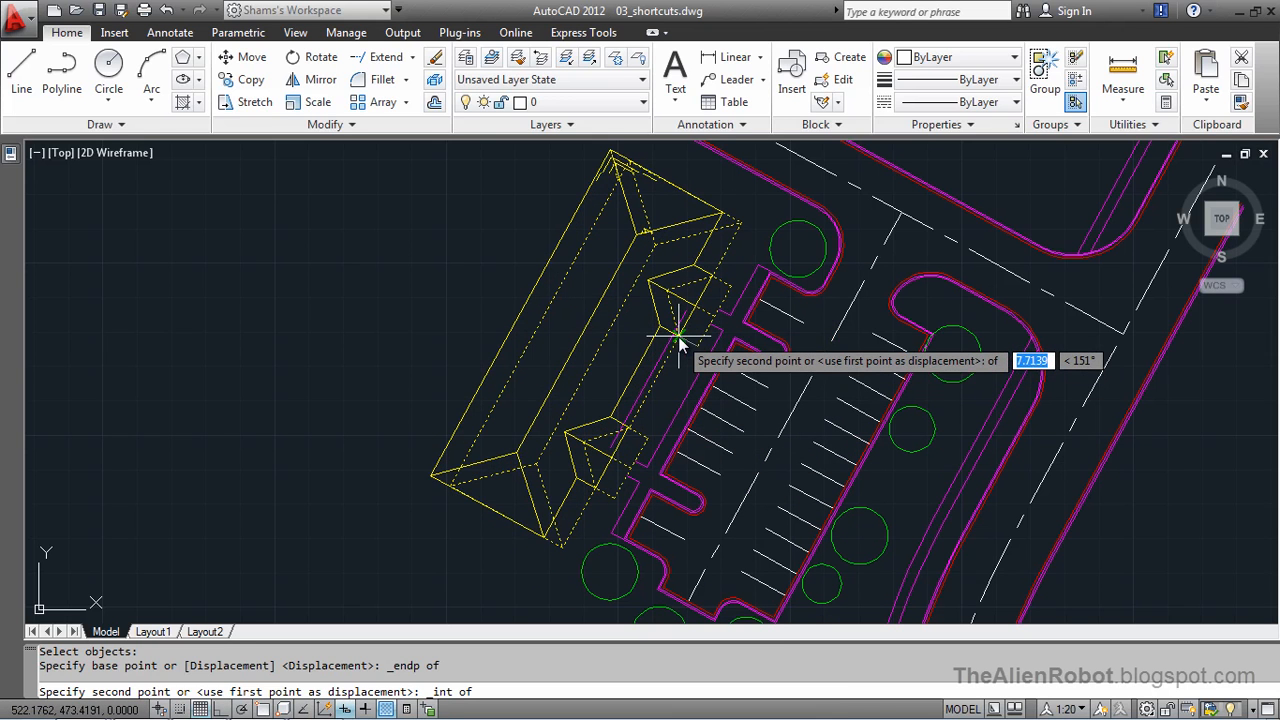
pyautogui.moveTo(678, 332)
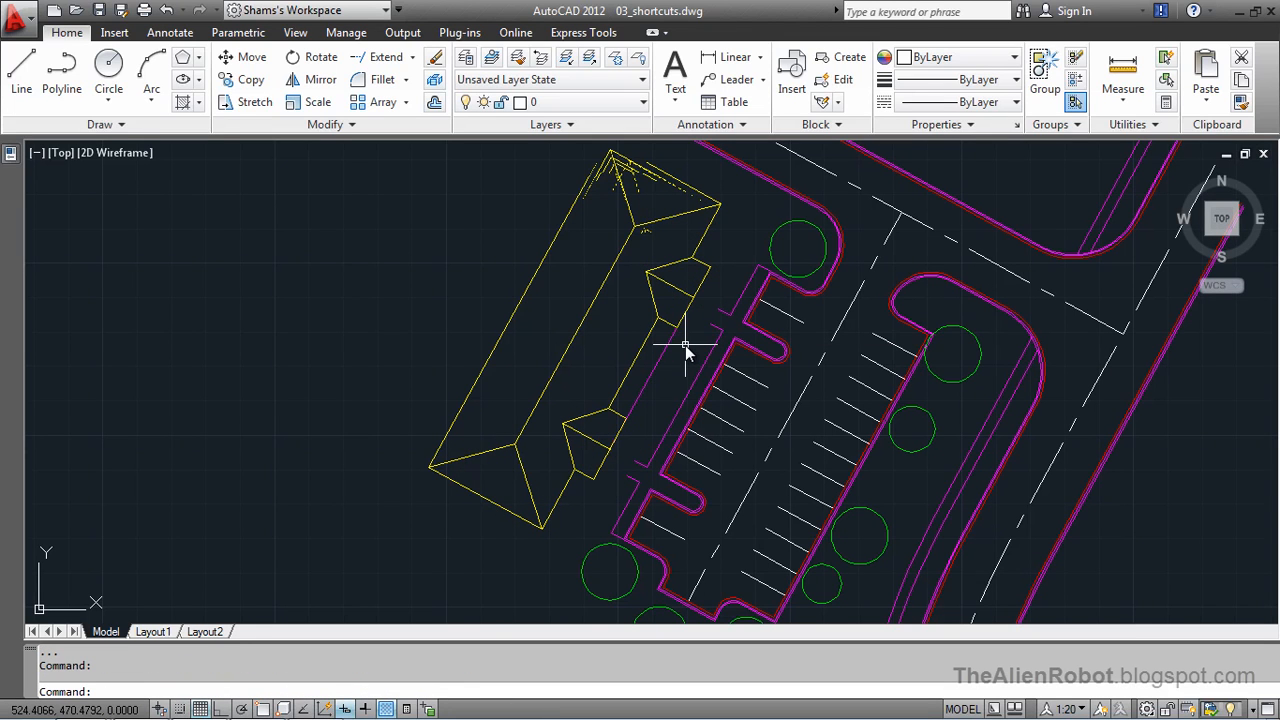
# Start EXTEND with the building's entry edges as the boundary
pyautogui.click(648, 380)
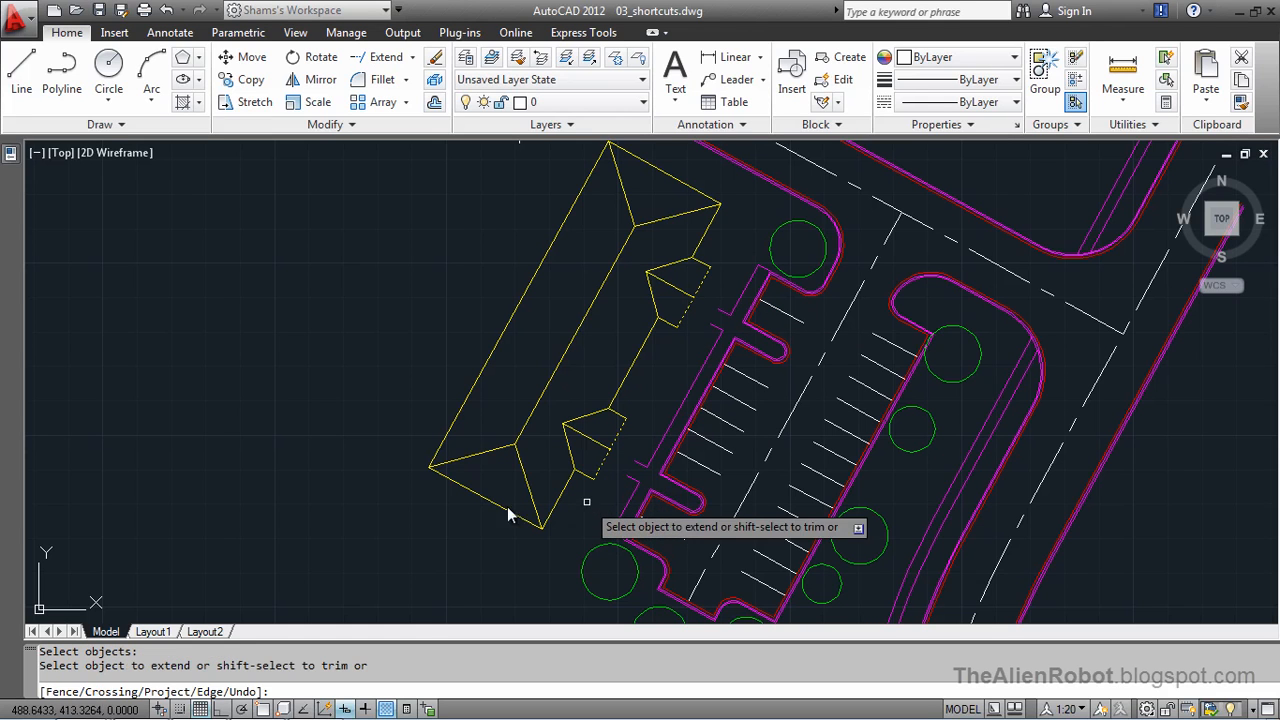
pyautogui.moveTo(388, 492)
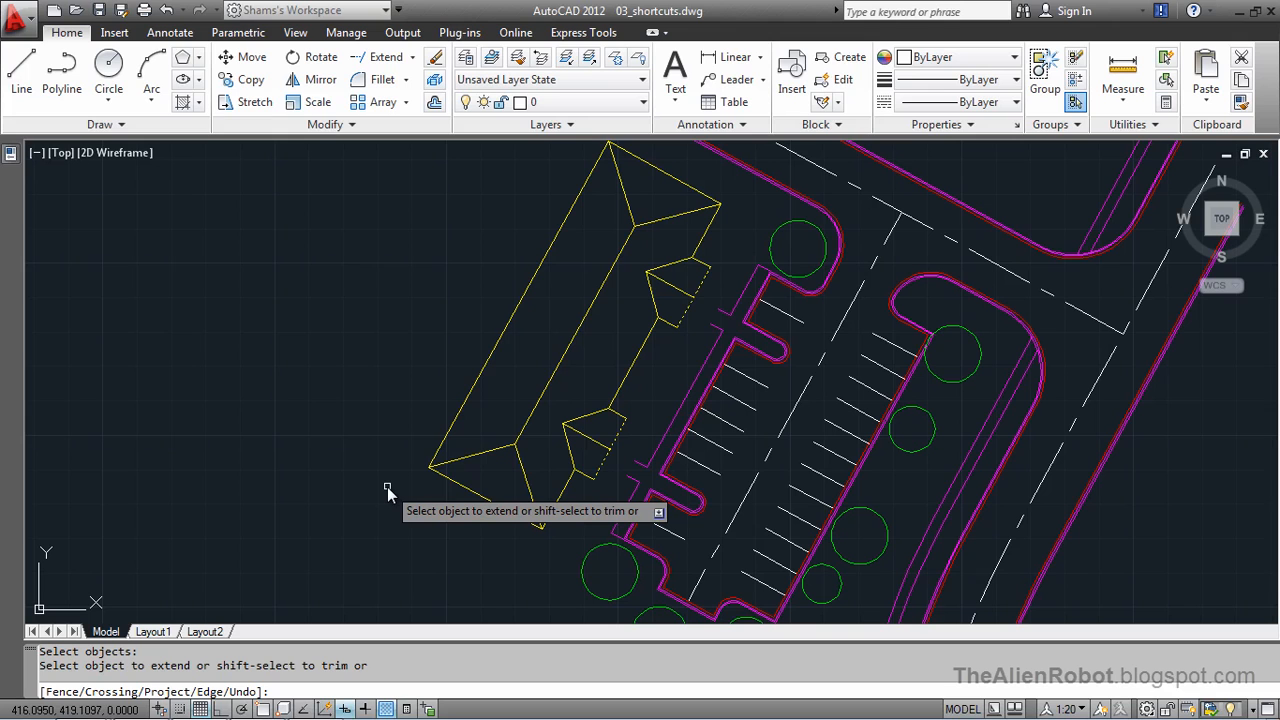
# Extend the walkway lines to the building with a Fence selection and end the command
pyautogui.write('f')
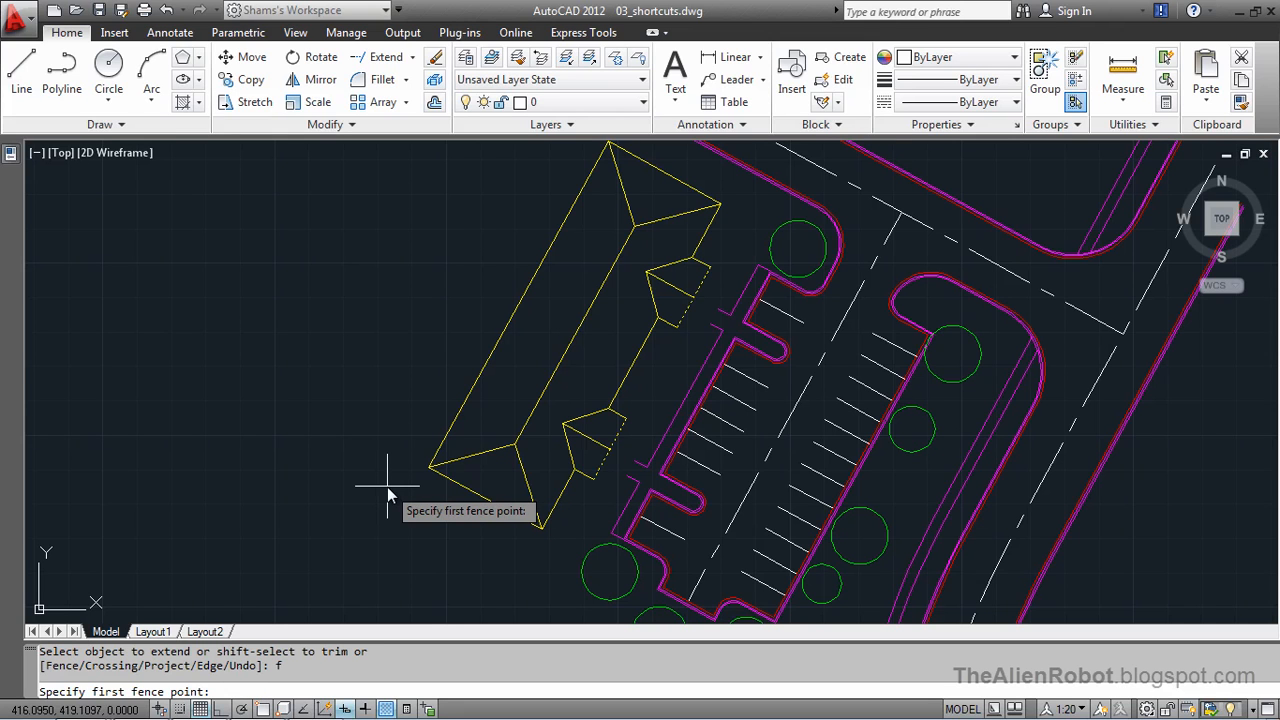
pyautogui.moveTo(416, 540)
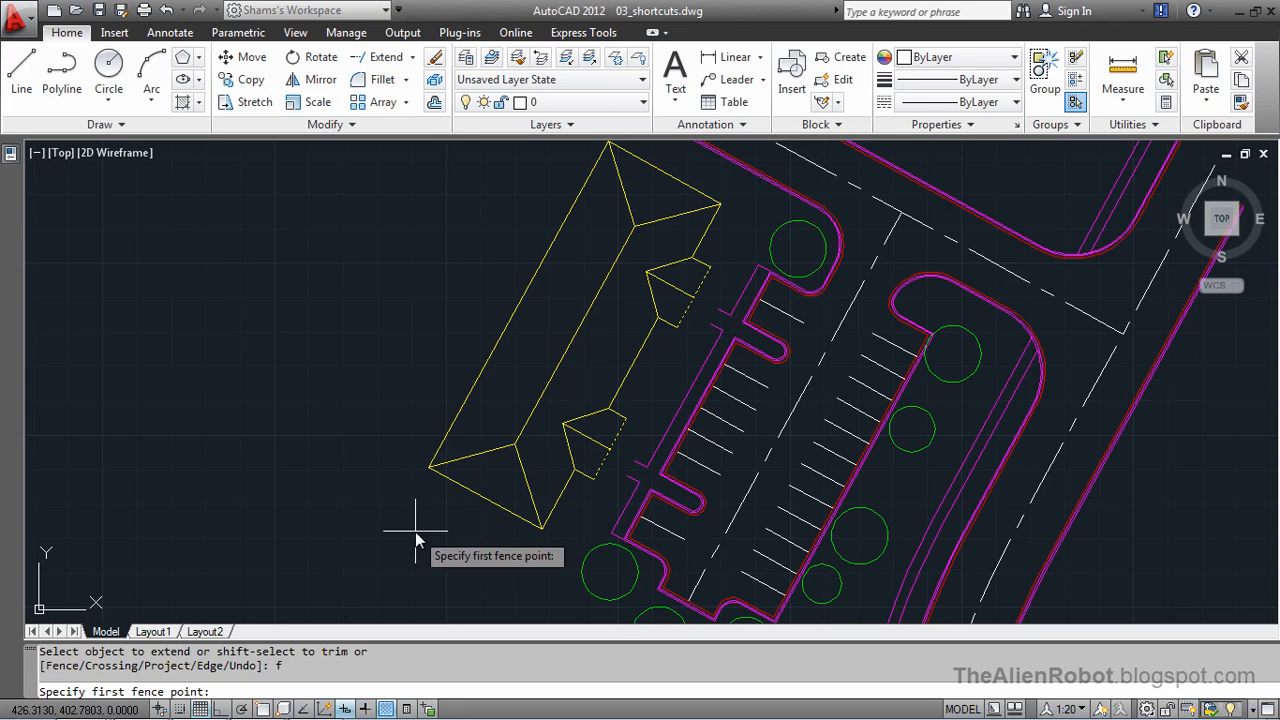
pyautogui.moveTo(728, 304)
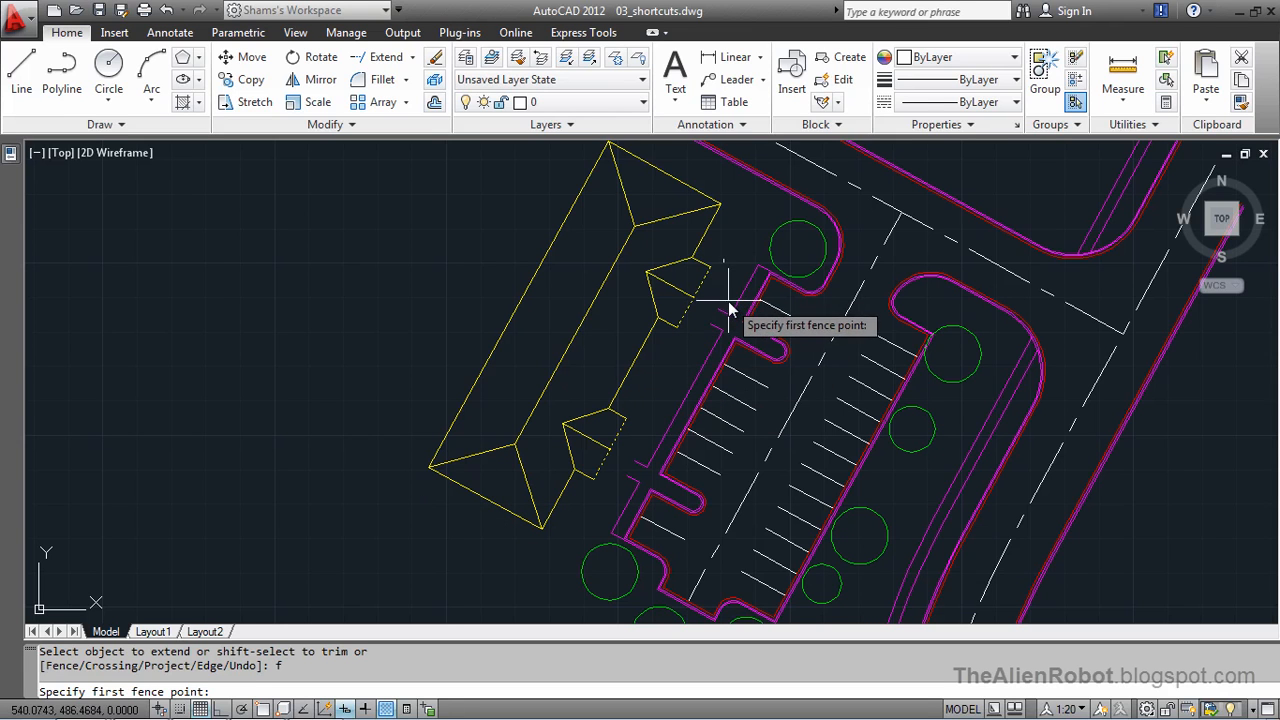
pyautogui.click(730, 302)
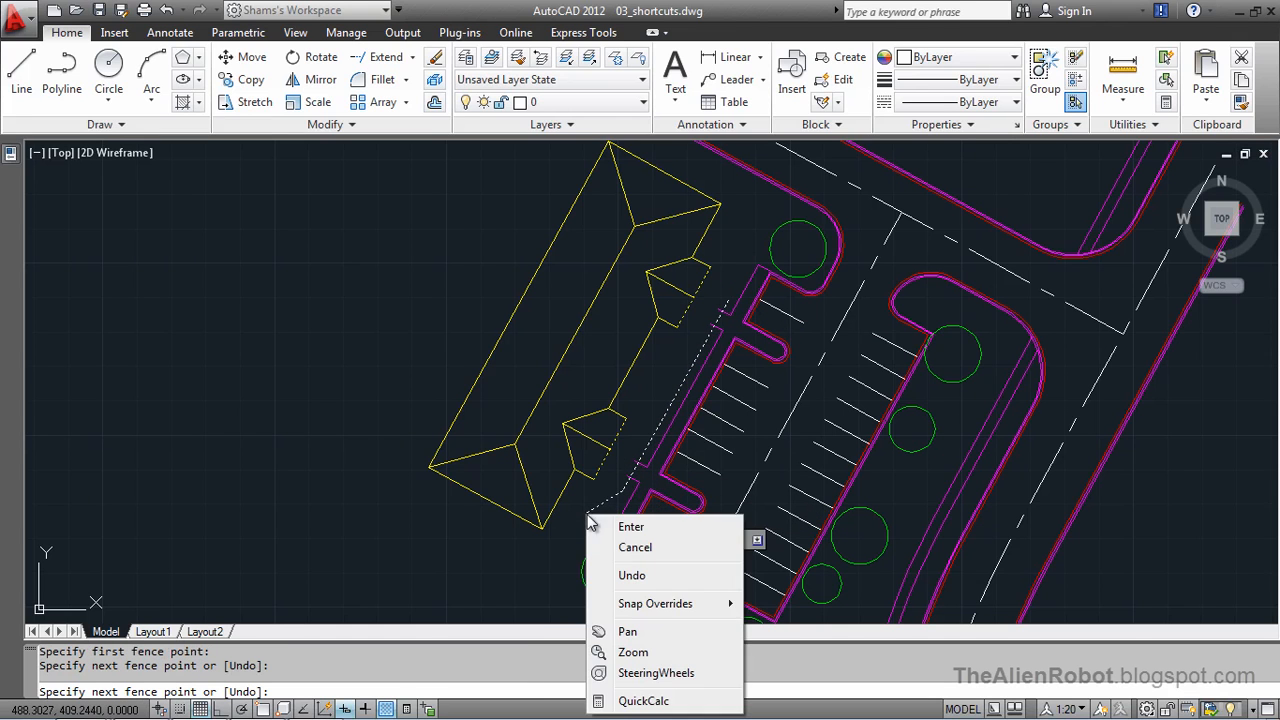
pyautogui.click(632, 526)
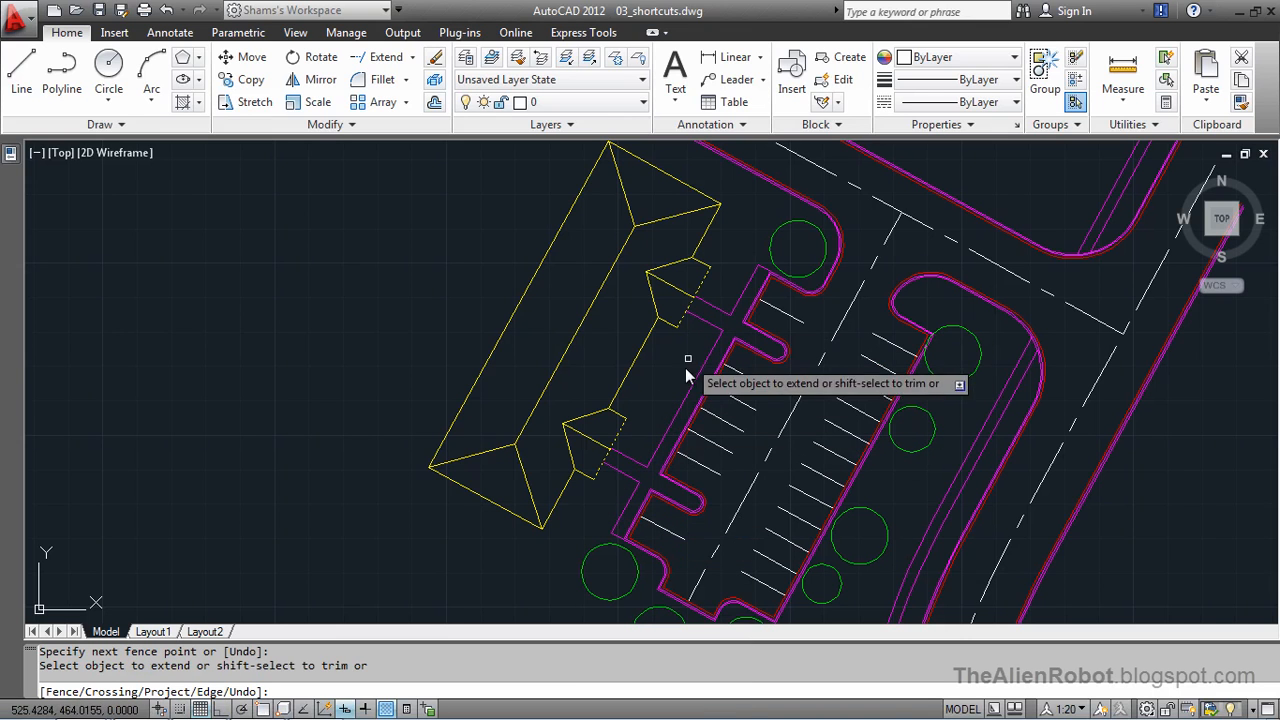
pyautogui.moveTo(678, 378)
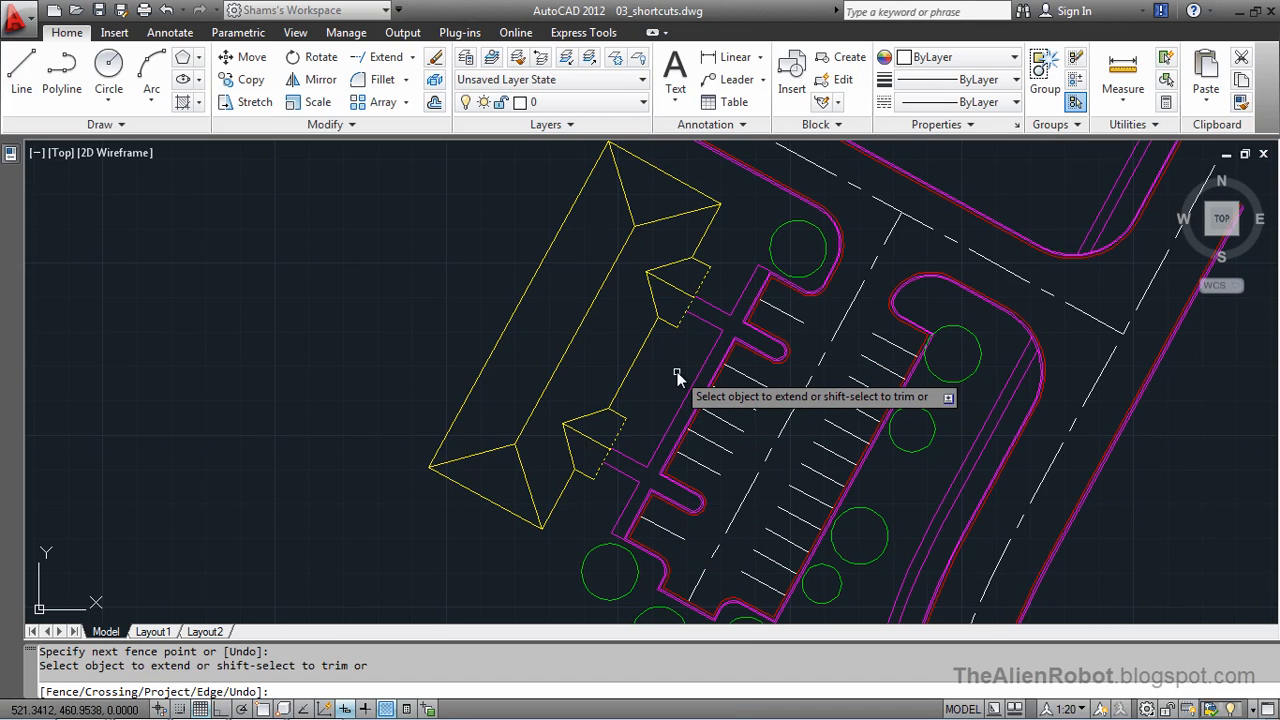
pyautogui.press('Escape')
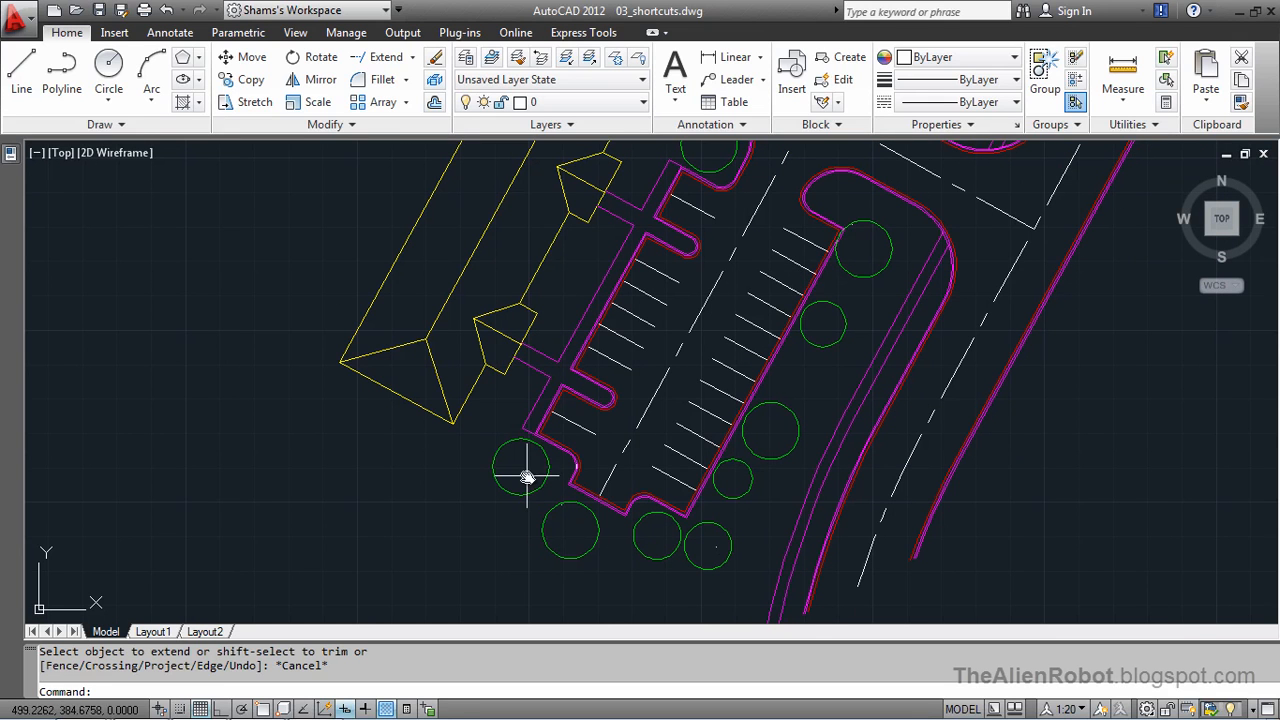
pyautogui.moveTo(436, 56)
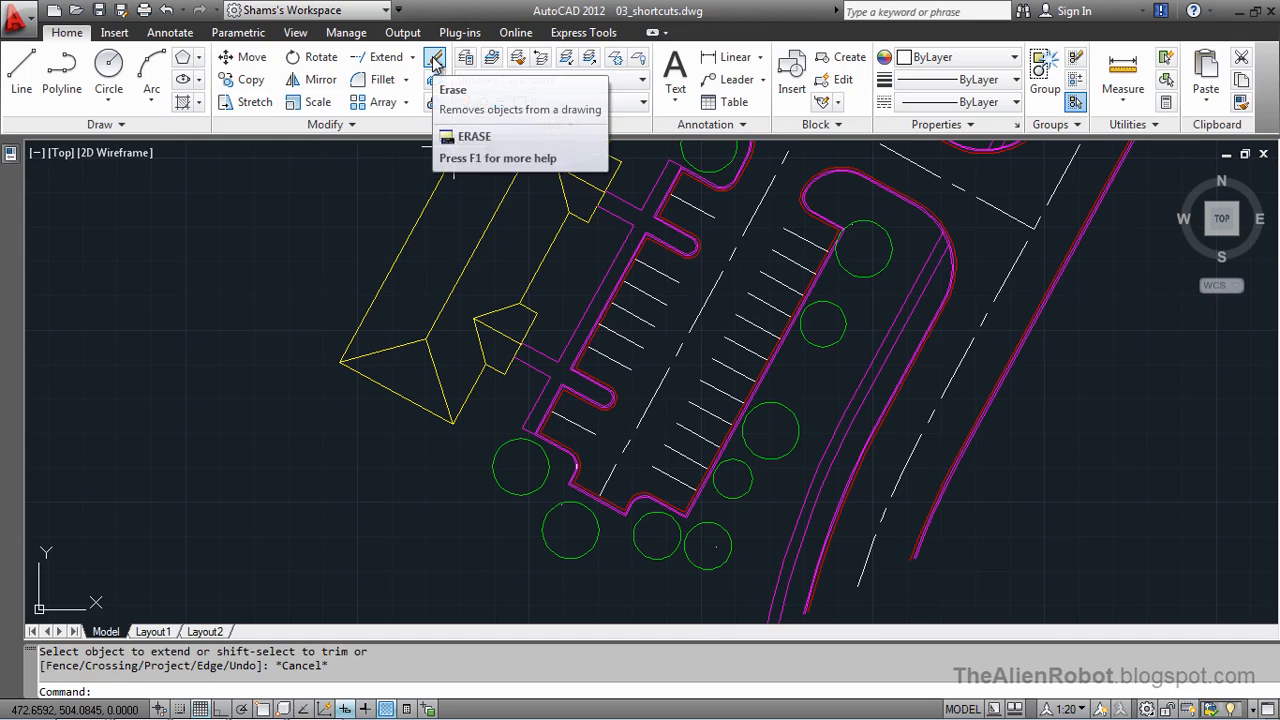
# Start the ERASE command for the trees along the parking lot
pyautogui.click(436, 56)
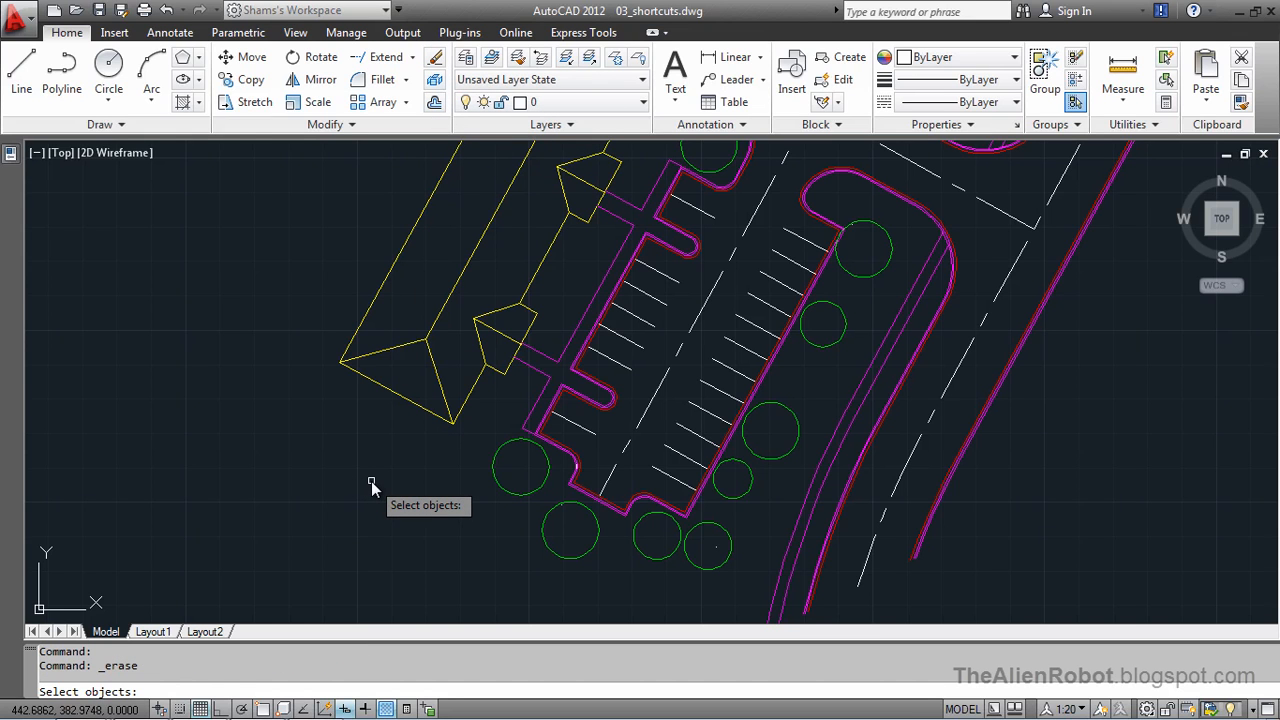
# Erase eight trees with a Fence selection, then undo to restore them
pyautogui.write('f')
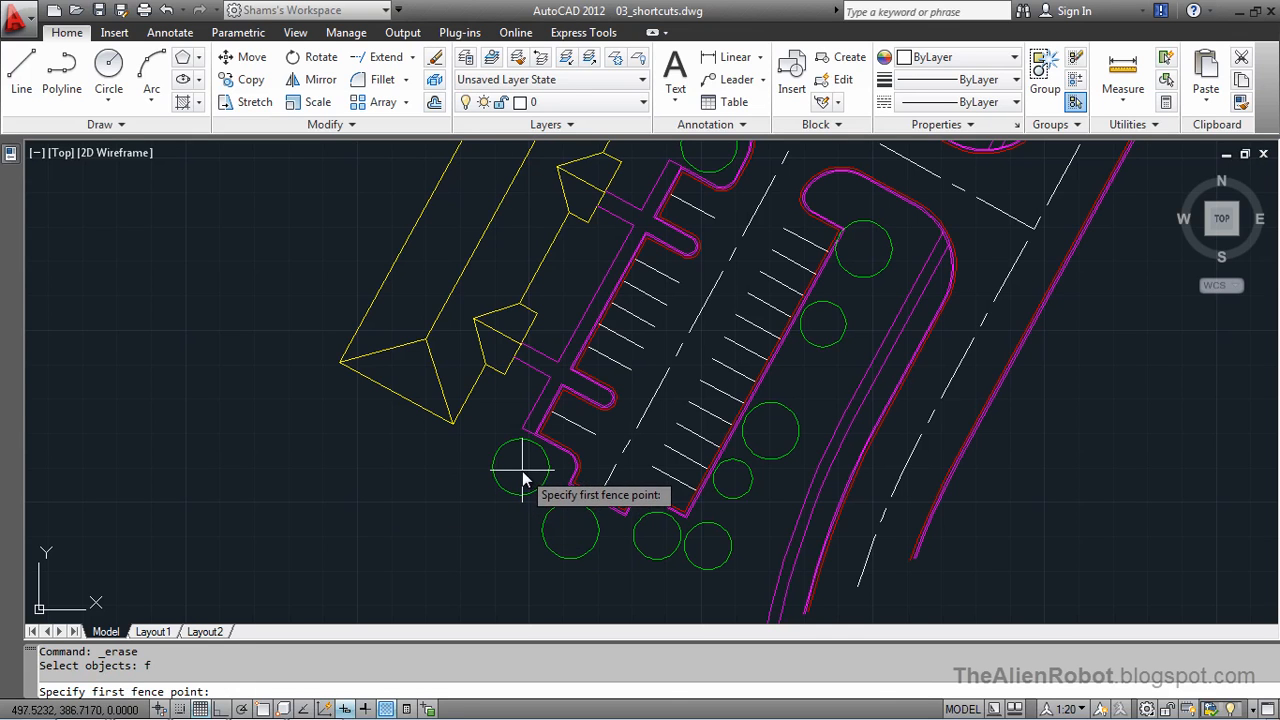
pyautogui.click(520, 470)
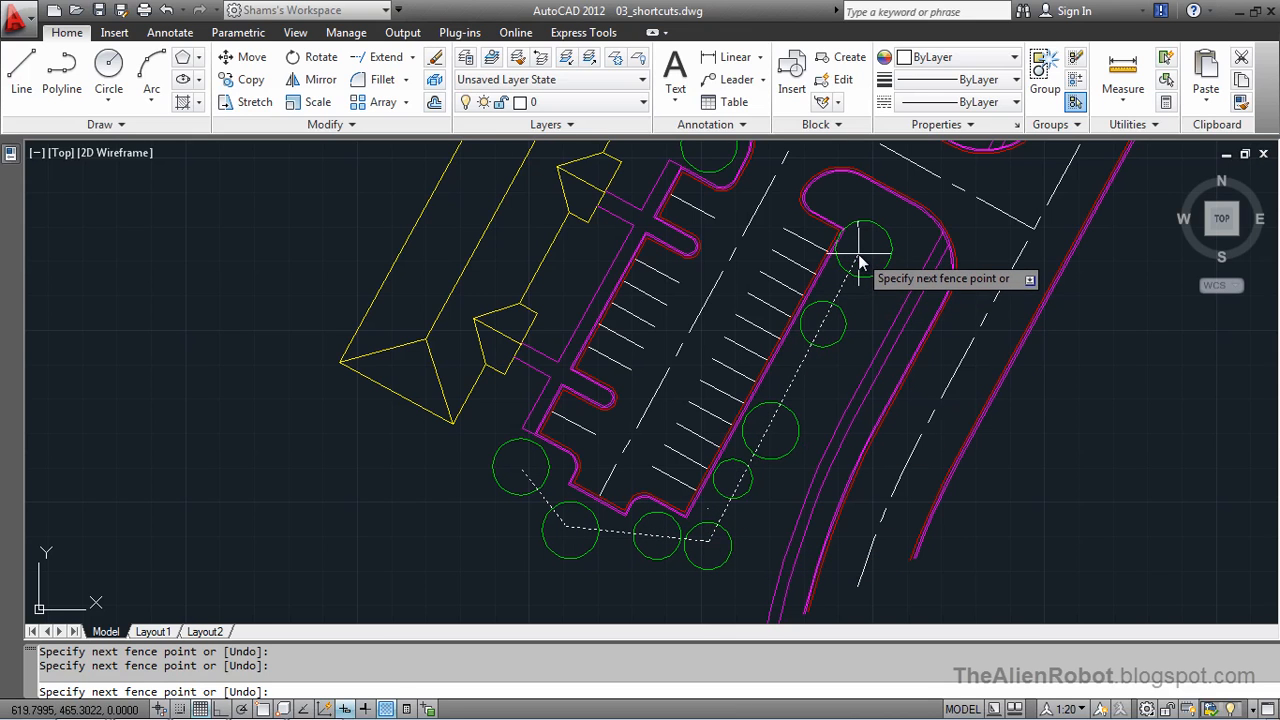
pyautogui.rightClick(860, 260)
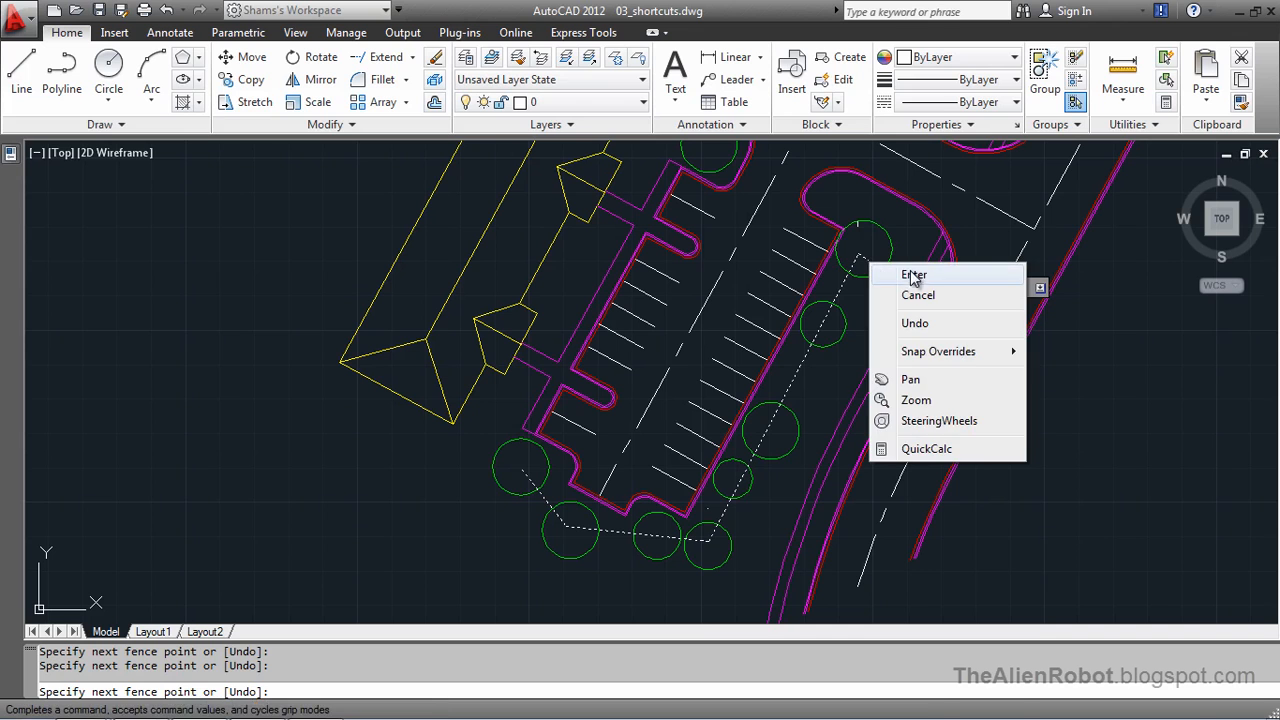
pyautogui.click(912, 276)
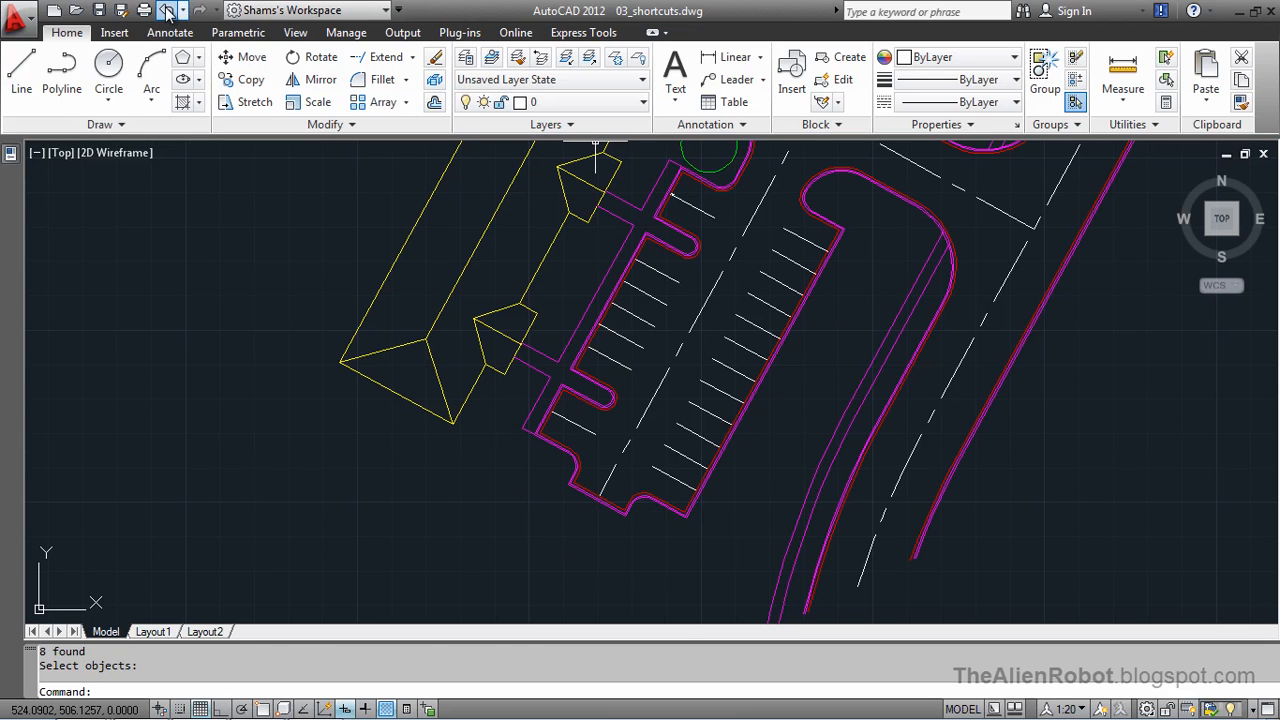
pyautogui.click(166, 12)
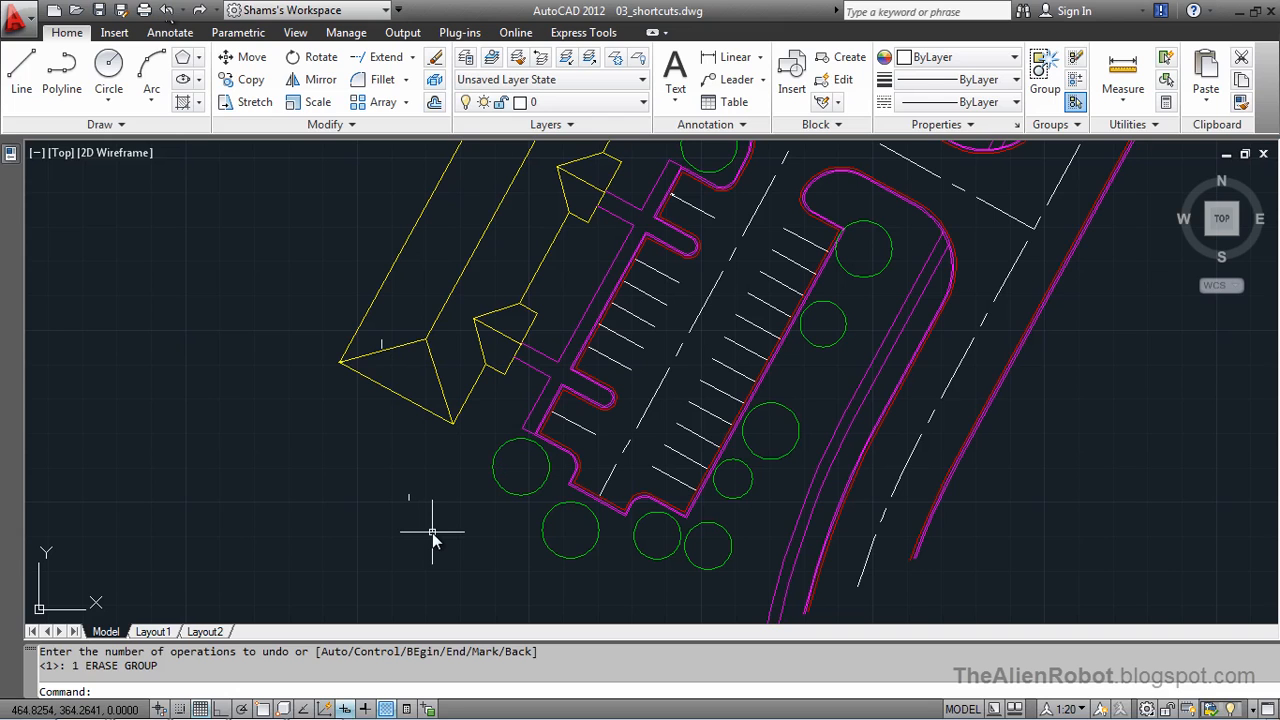